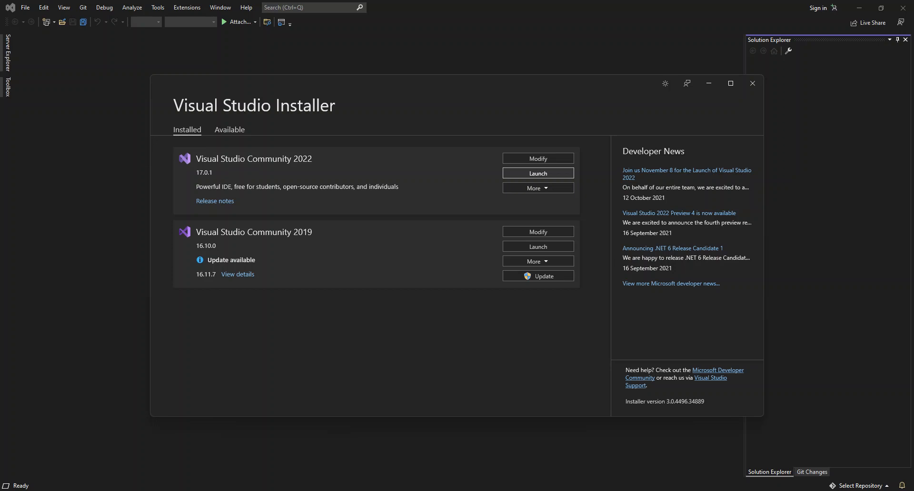
pyautogui.moveTo(483, 138)
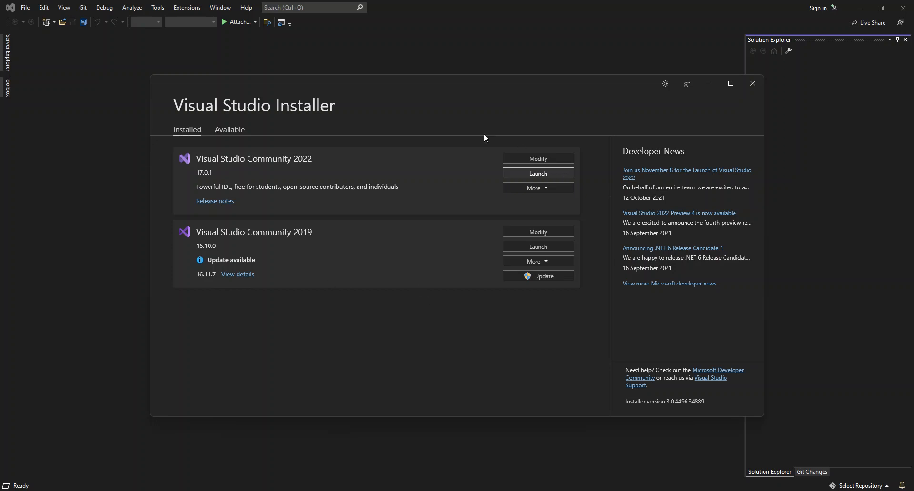
# Open the Modify options for Visual Studio Community 2022 in the installer.
pyautogui.click(539, 159)
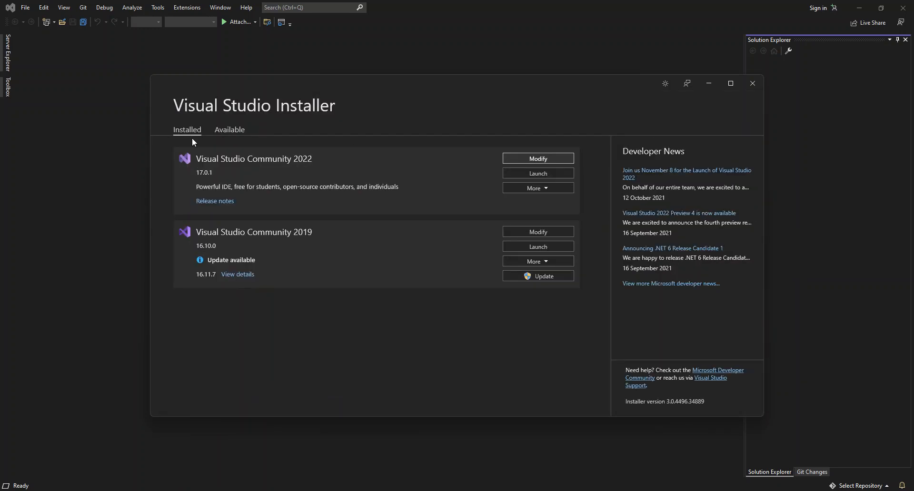
pyautogui.moveTo(298, 162)
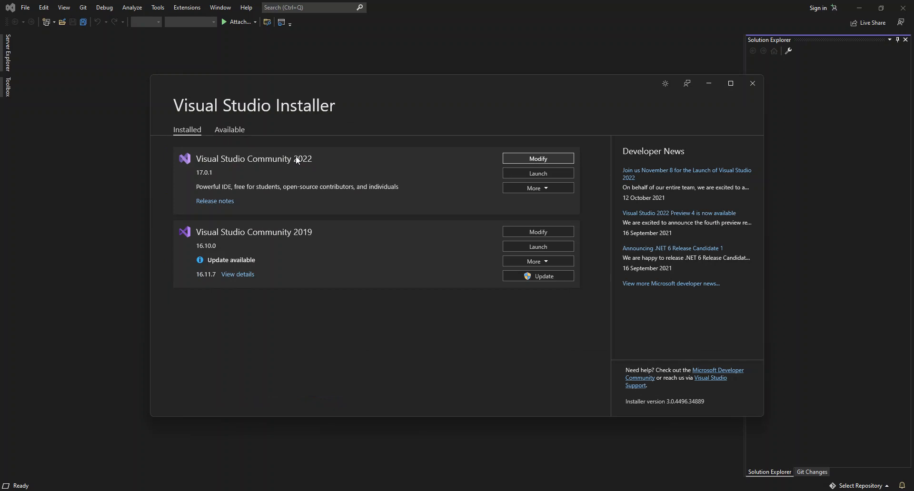
pyautogui.moveTo(493, 180)
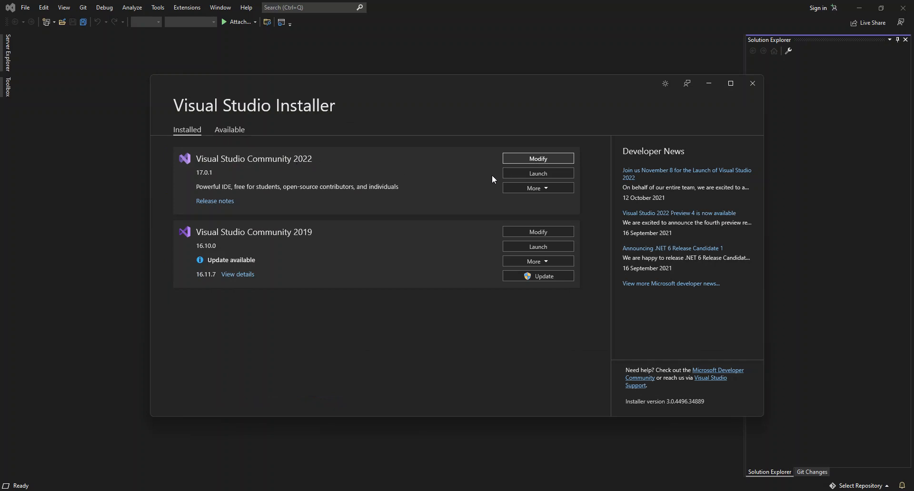
pyautogui.click(538, 158)
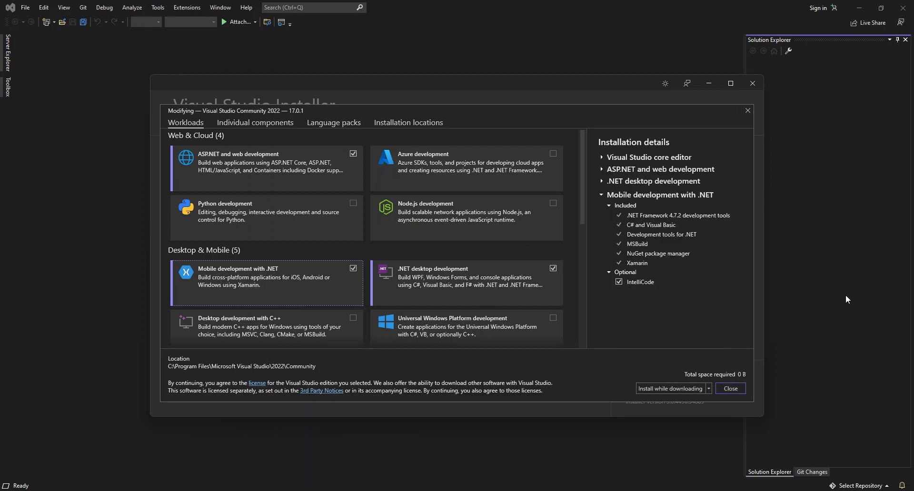
pyautogui.moveTo(670, 215)
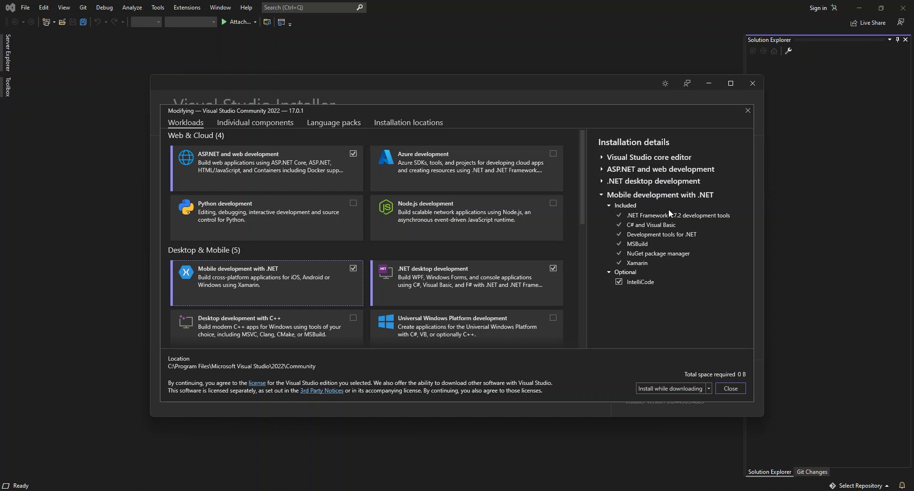
pyautogui.moveTo(238, 287)
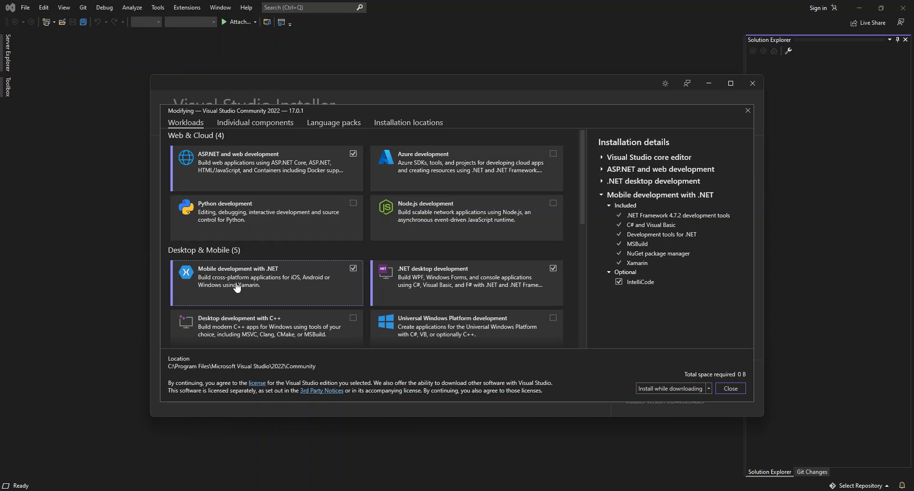
pyautogui.moveTo(238, 287)
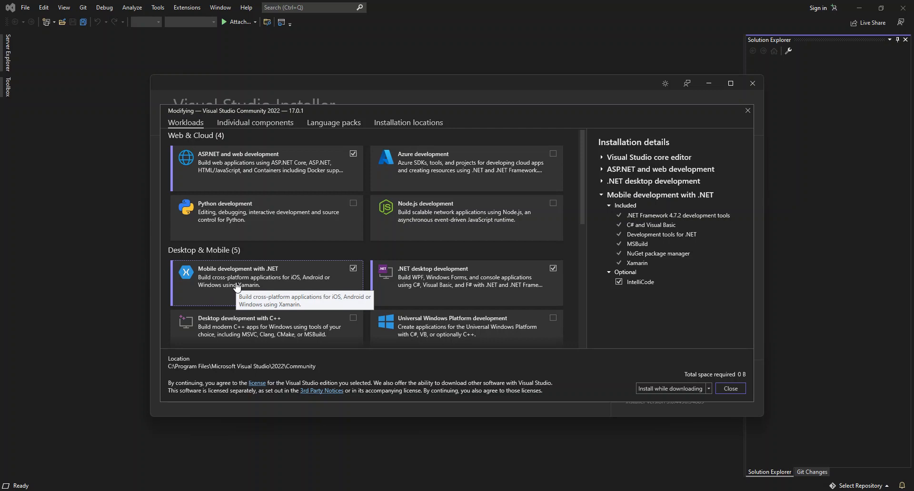
pyautogui.moveTo(237, 285)
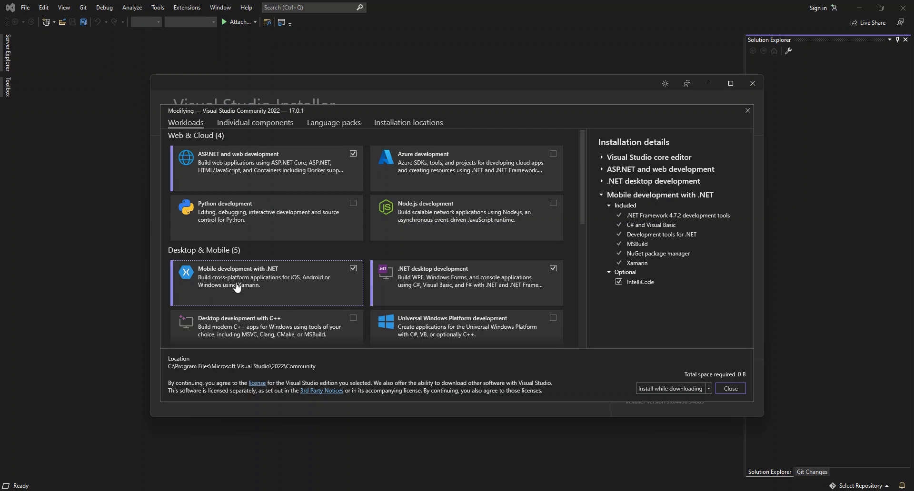
pyautogui.moveTo(614, 213)
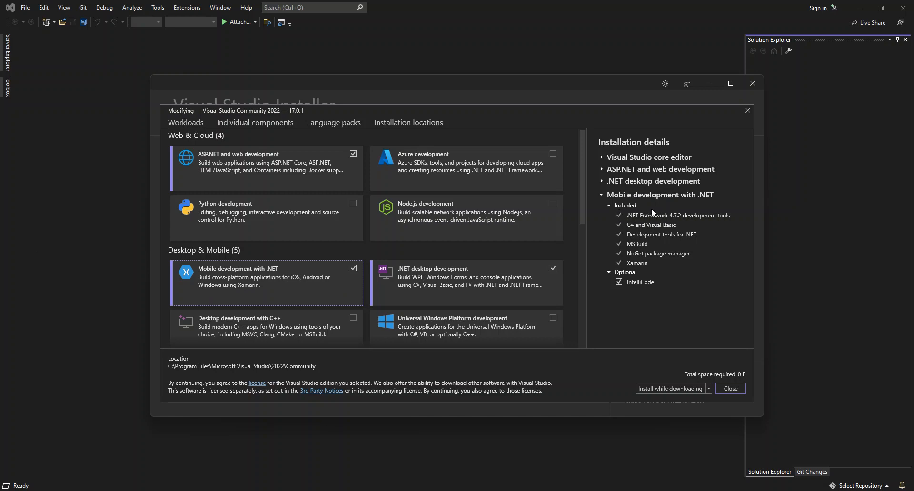
pyautogui.moveTo(677, 224)
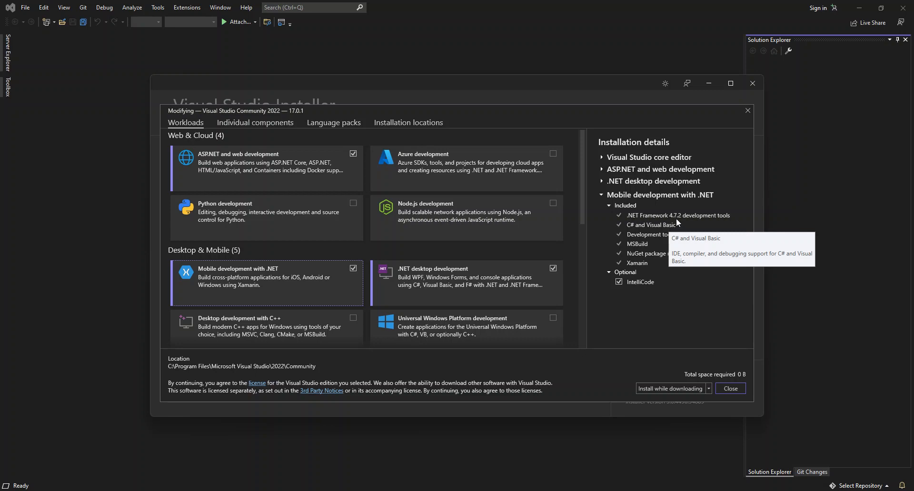
pyautogui.moveTo(616, 243)
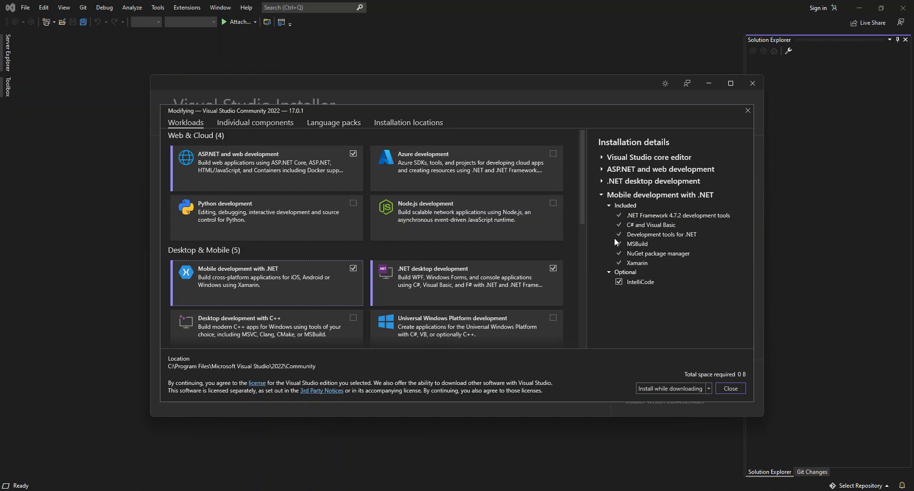
pyautogui.moveTo(240, 241)
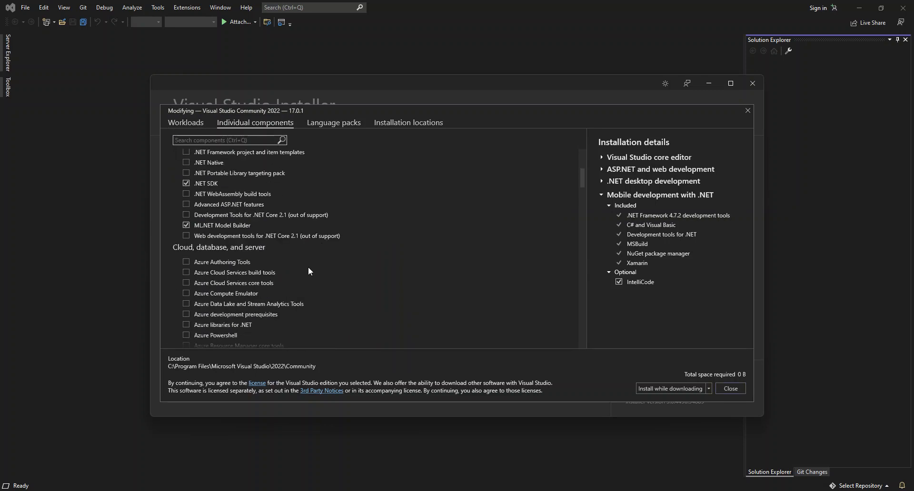
pyautogui.scroll(-3)
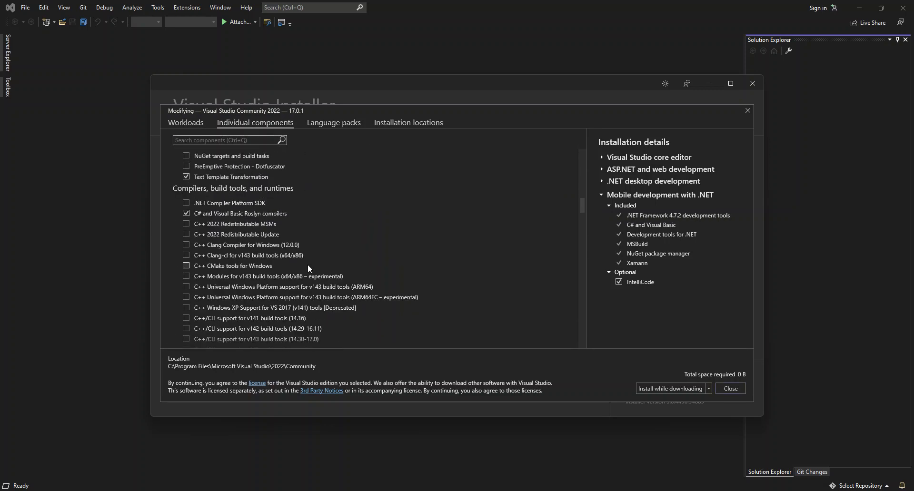
pyautogui.scroll(-3)
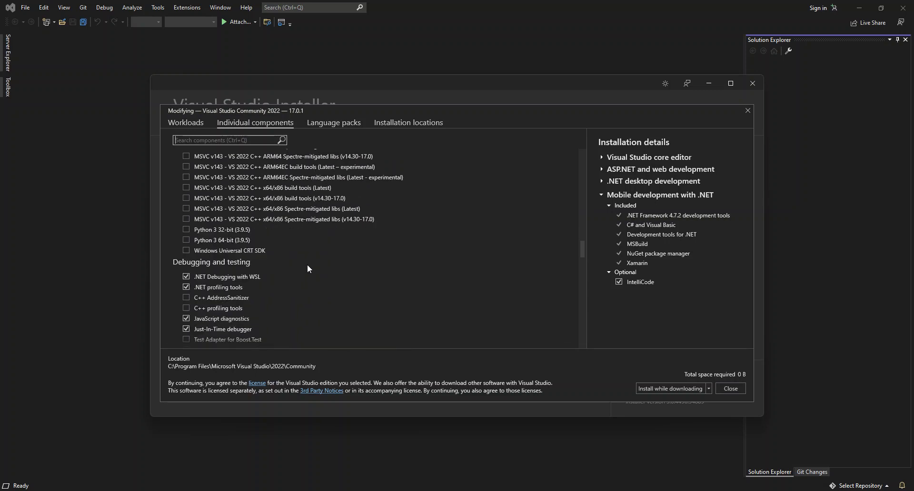
pyautogui.scroll(-3)
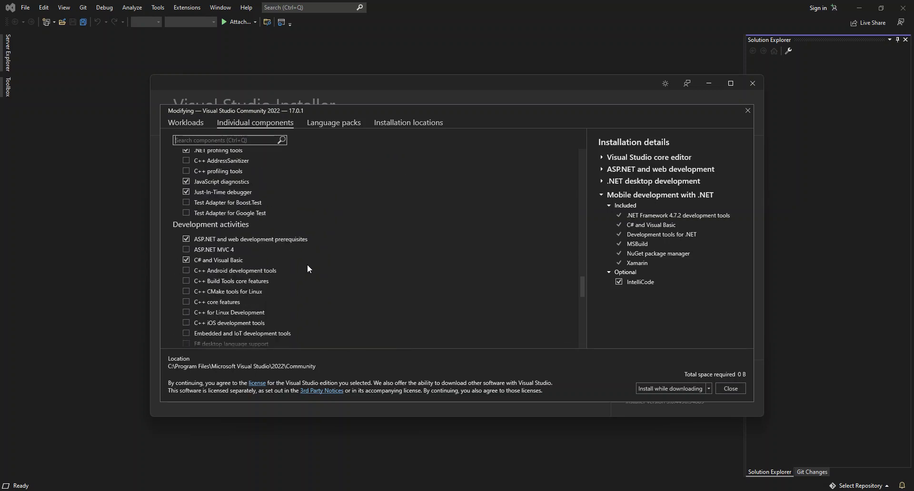
pyautogui.scroll(-3)
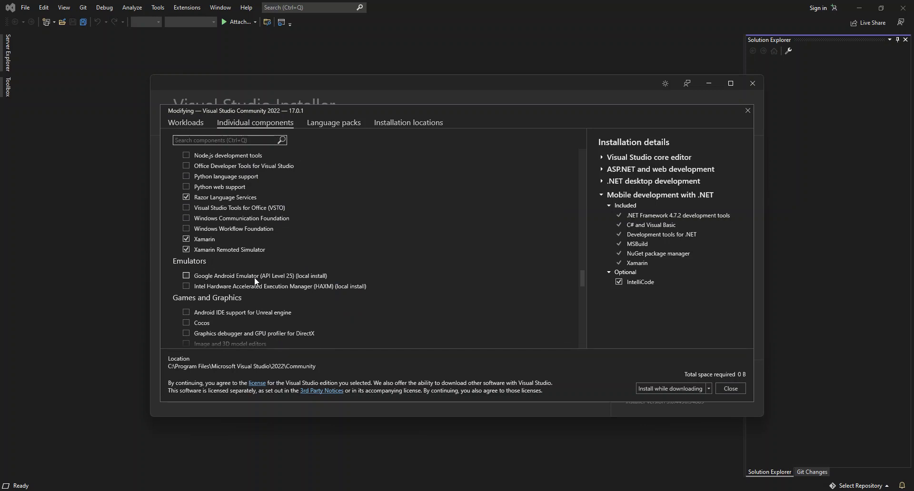
pyautogui.moveTo(280, 282)
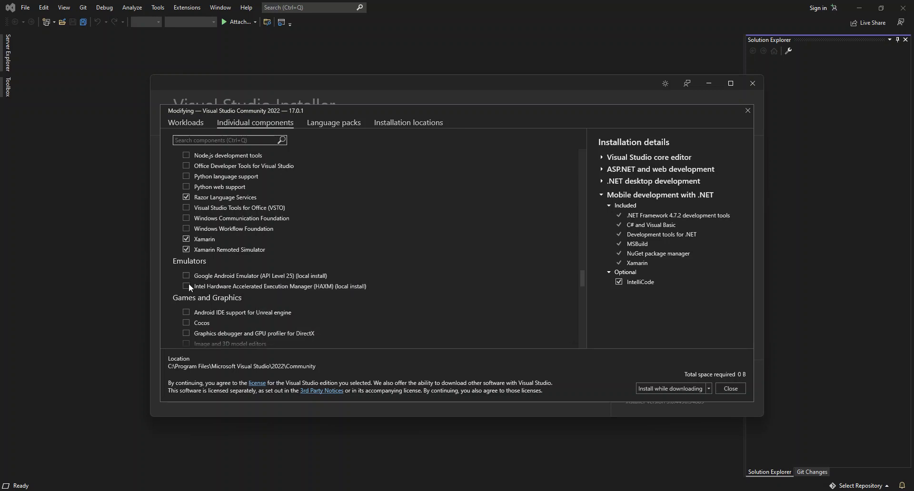
pyautogui.moveTo(227, 296)
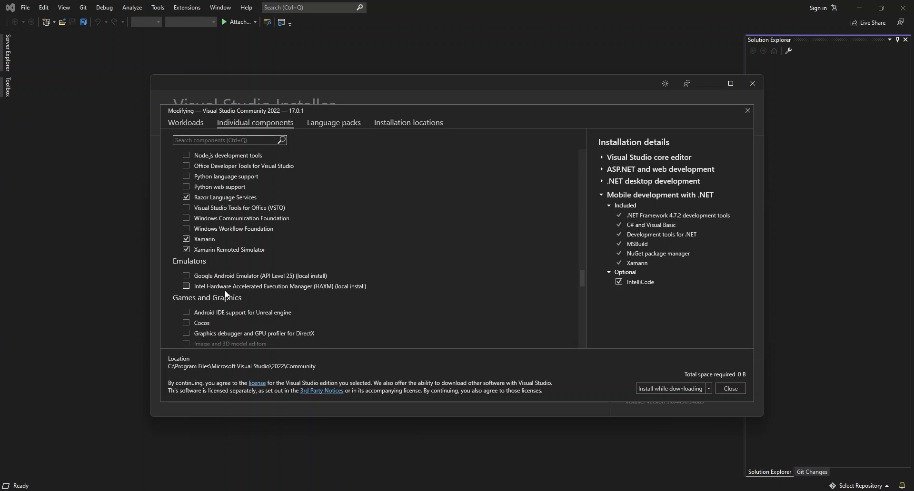
pyautogui.moveTo(235, 290)
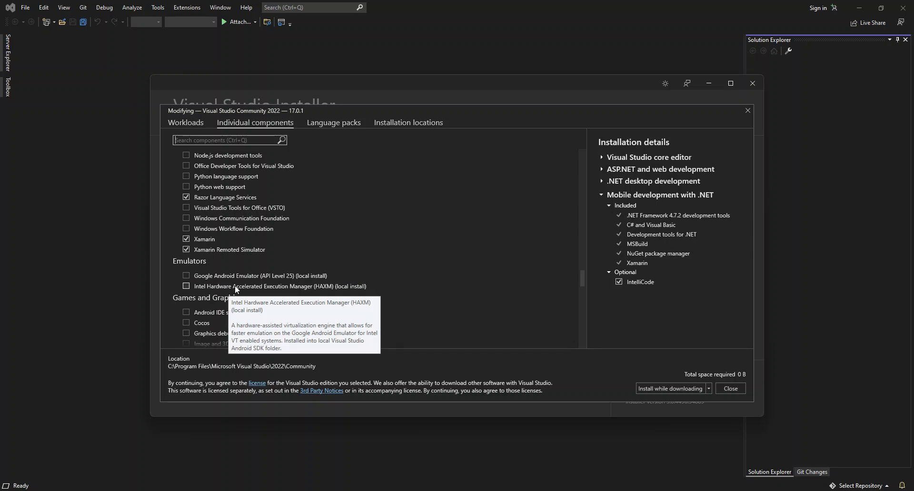
pyautogui.scroll(-3)
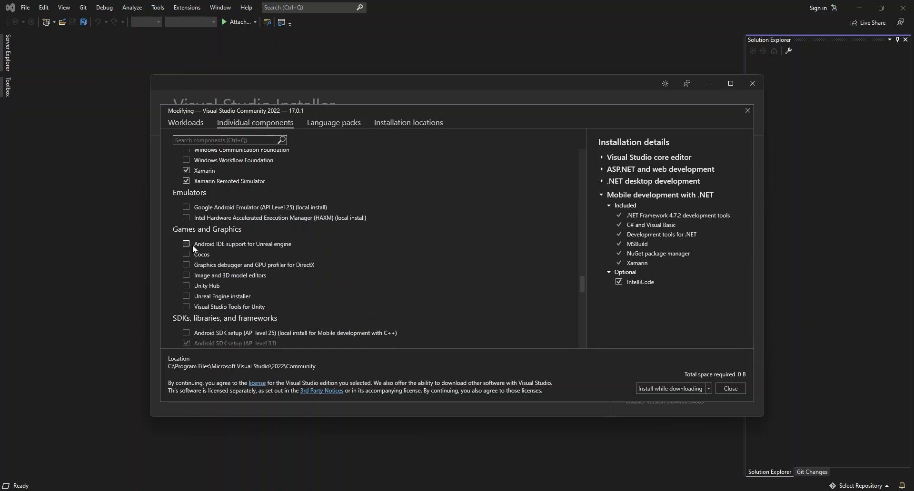
pyautogui.moveTo(280, 249)
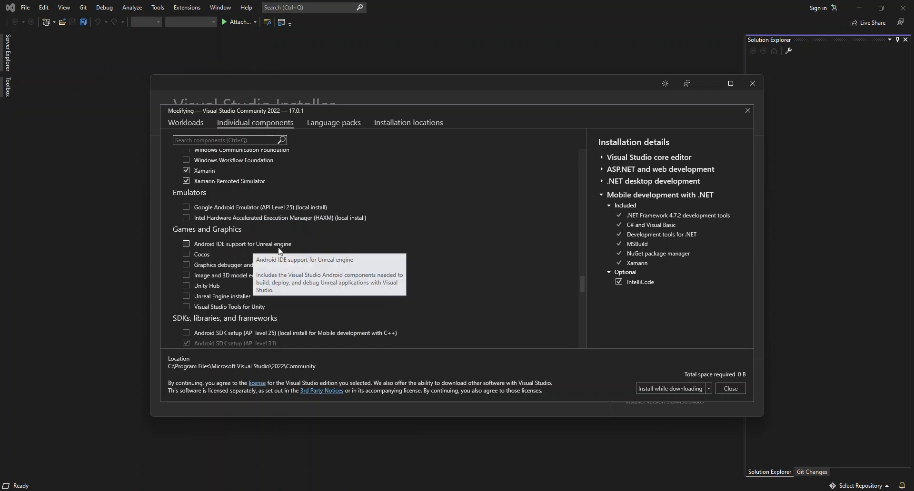
pyautogui.scroll(-3)
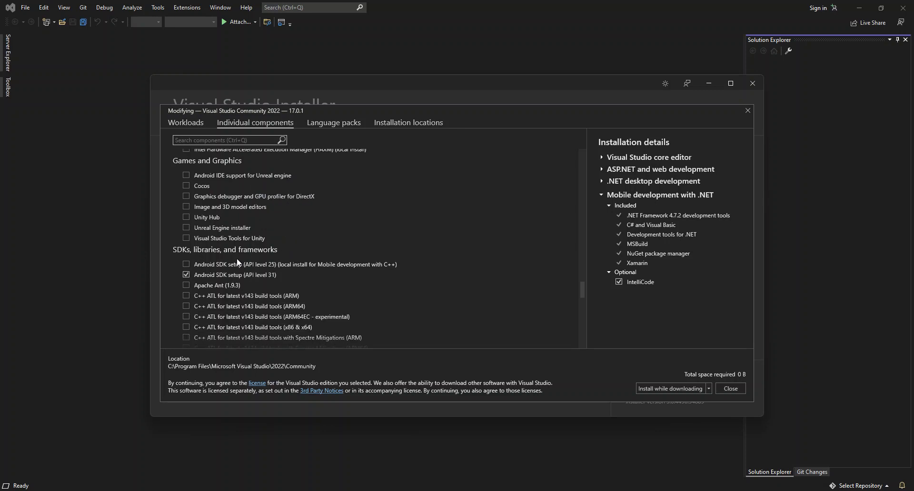
pyautogui.moveTo(211, 251)
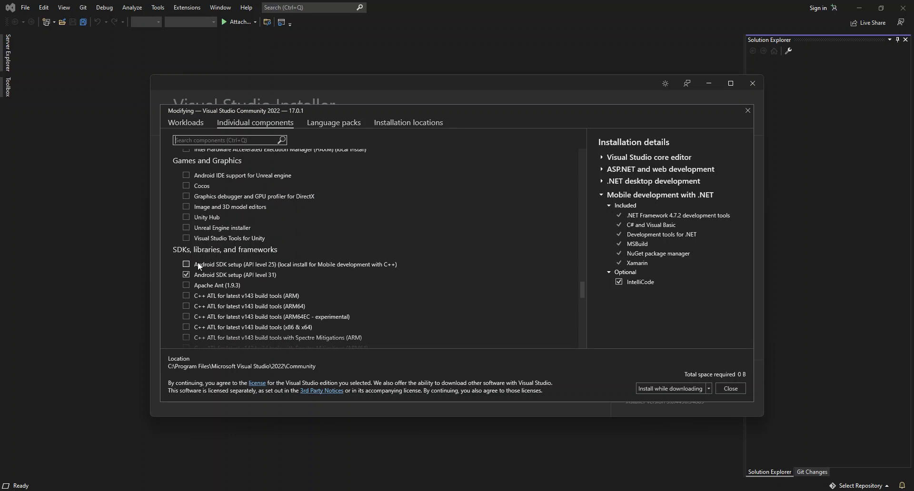
pyautogui.moveTo(235, 266)
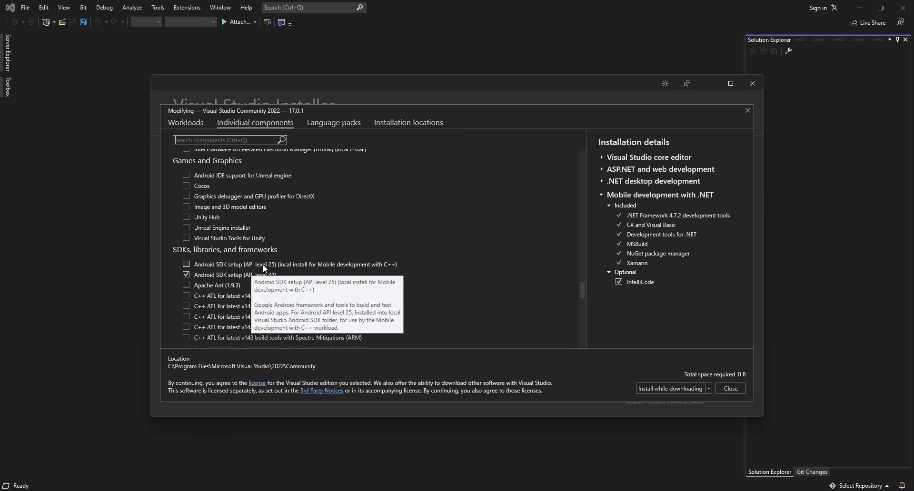
pyautogui.moveTo(355, 270)
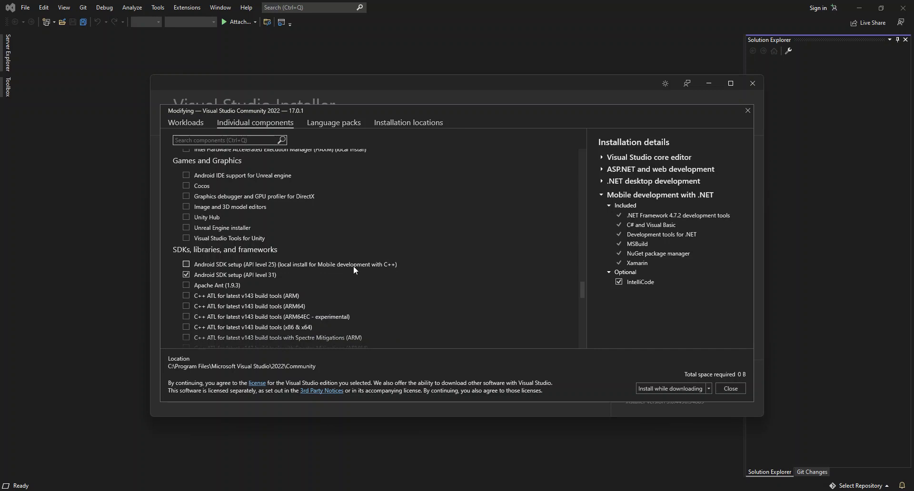
pyautogui.moveTo(310, 271)
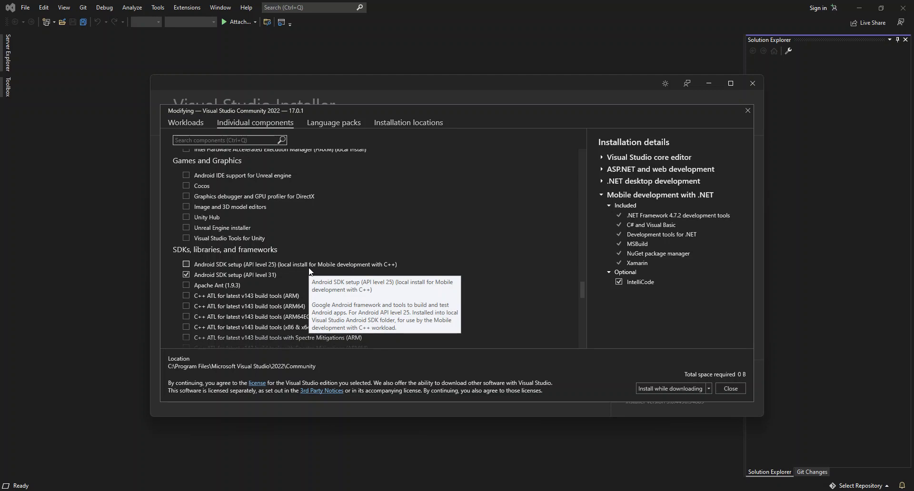
pyautogui.moveTo(311, 272)
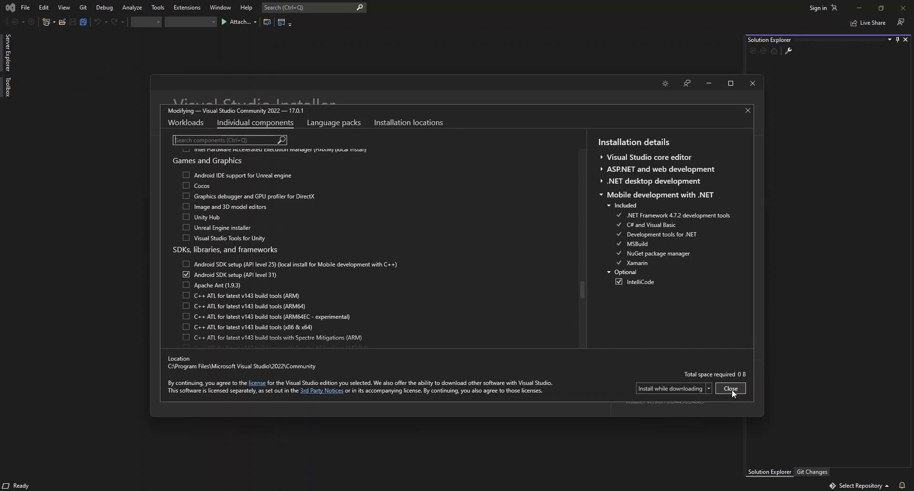
# Close the Modifying dialog, minimize the installer, and show Visual Studio's start window.
pyautogui.click(730, 388)
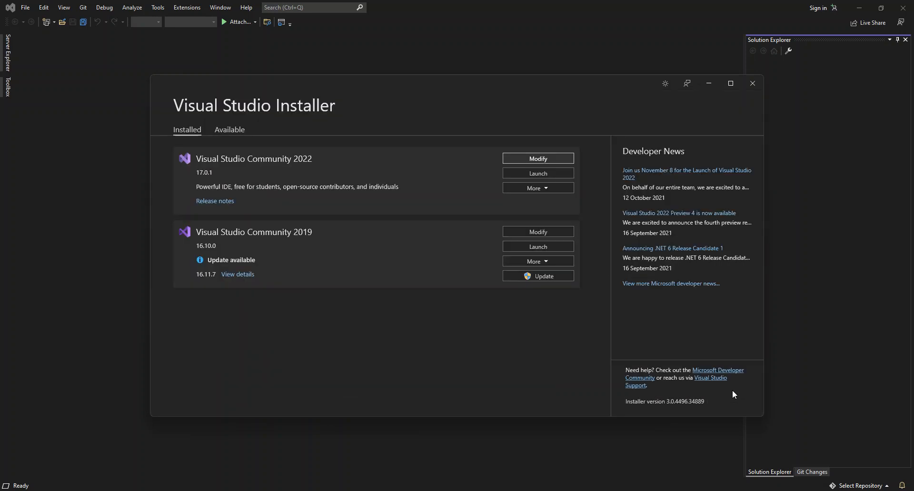
pyautogui.moveTo(725, 403)
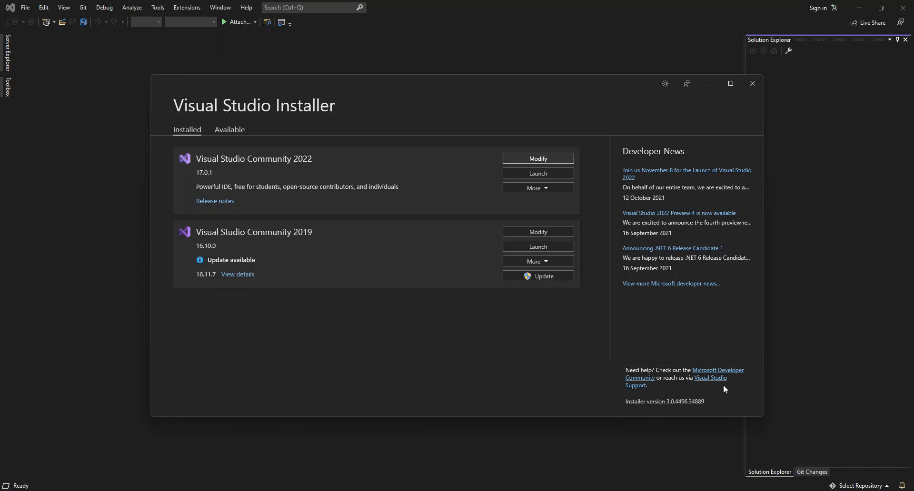
pyautogui.moveTo(722, 386)
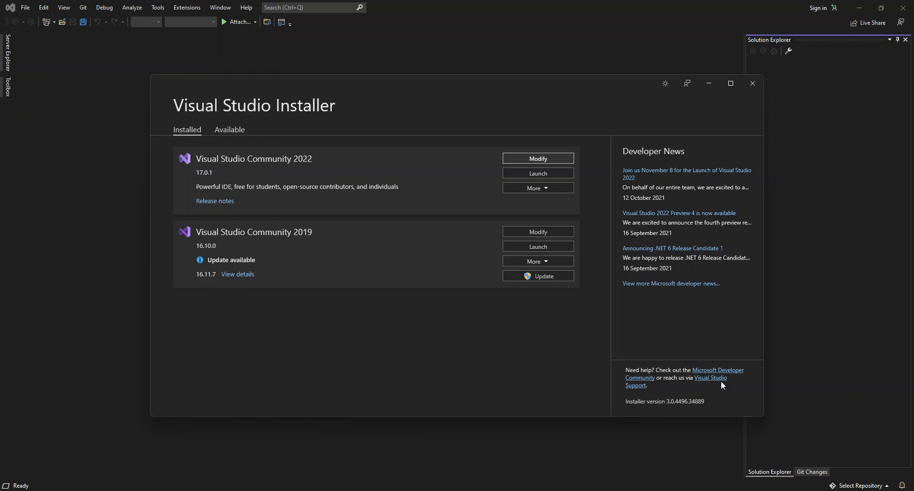
pyautogui.moveTo(514, 176)
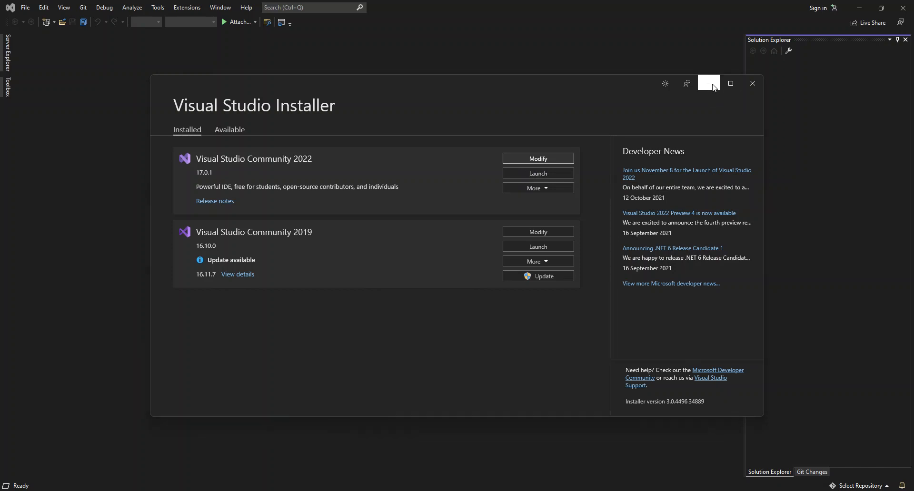
pyautogui.click(712, 83)
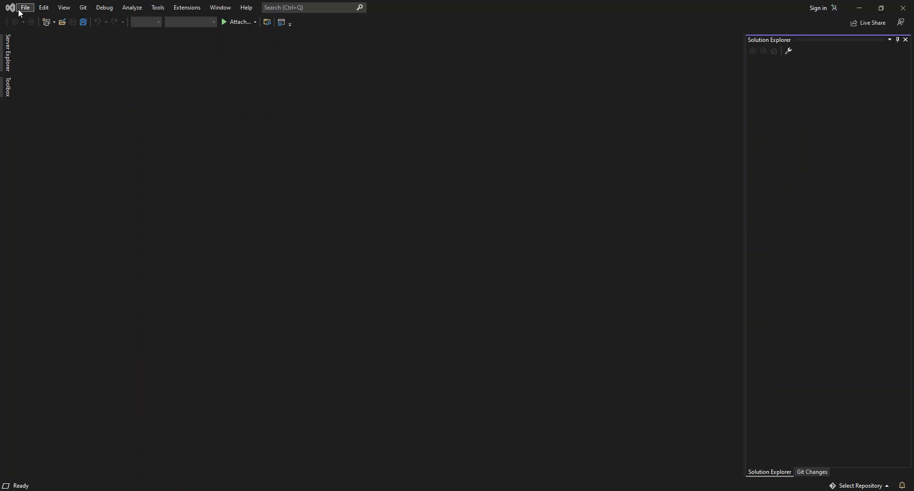
pyautogui.click(27, 7)
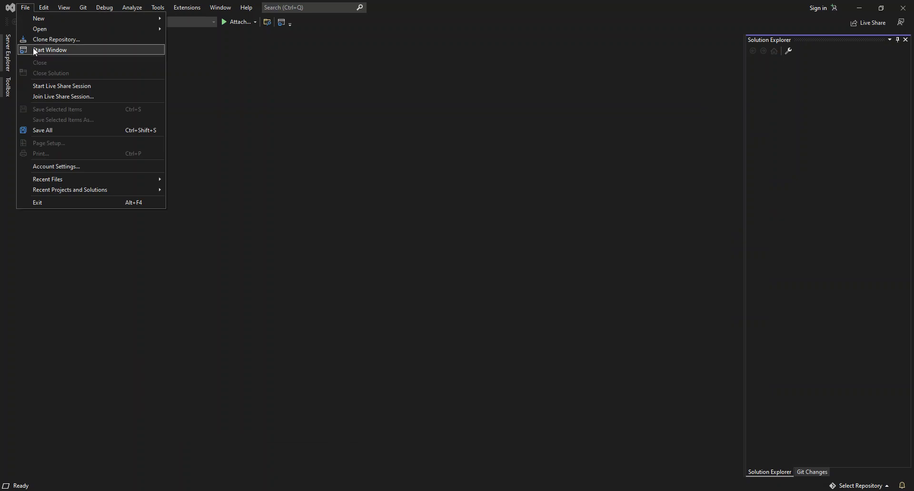
pyautogui.click(53, 50)
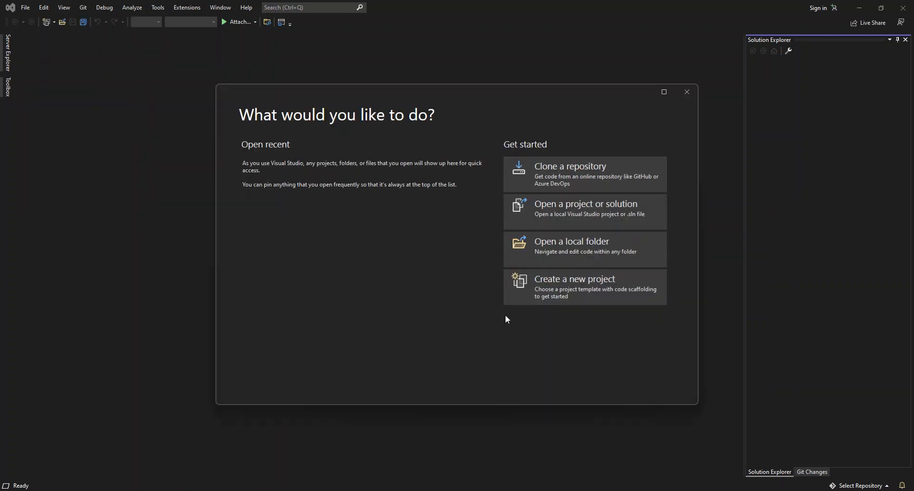
pyautogui.moveTo(482, 335)
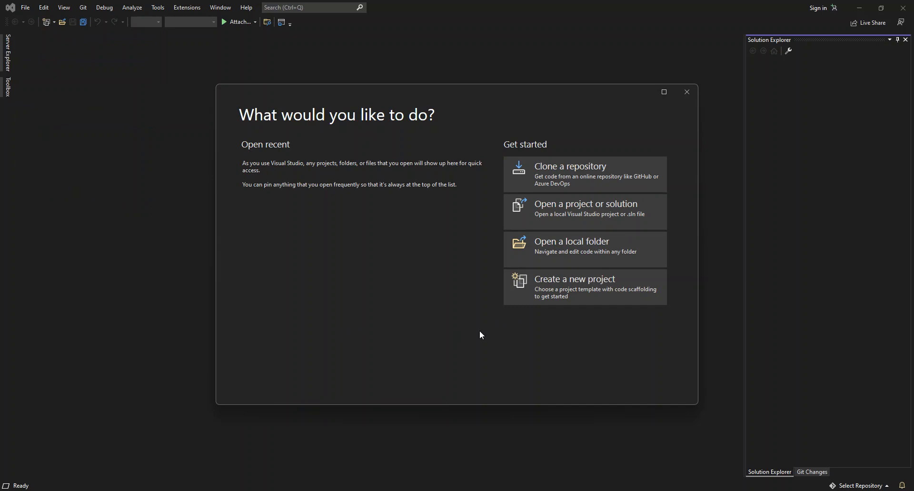
# Start a new project, keep the Mobile filter, and continue with Android App (Xamarin).
pyautogui.click(574, 287)
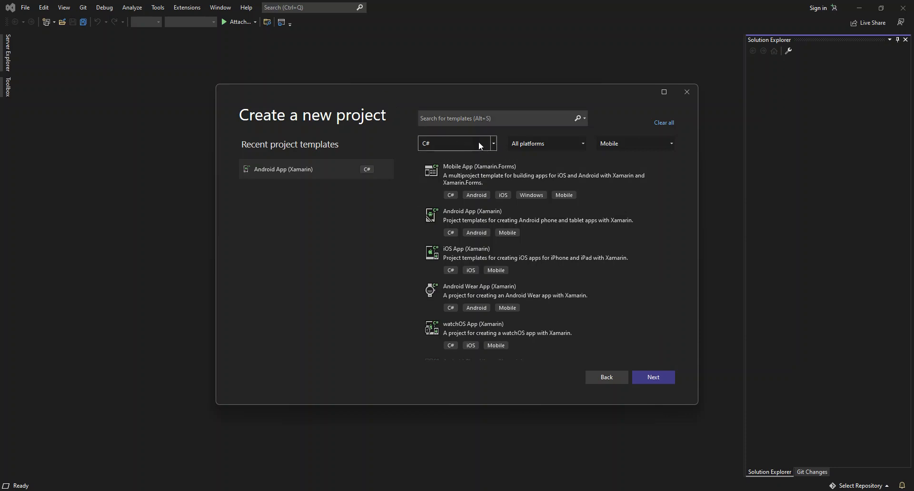
pyautogui.moveTo(728, 175)
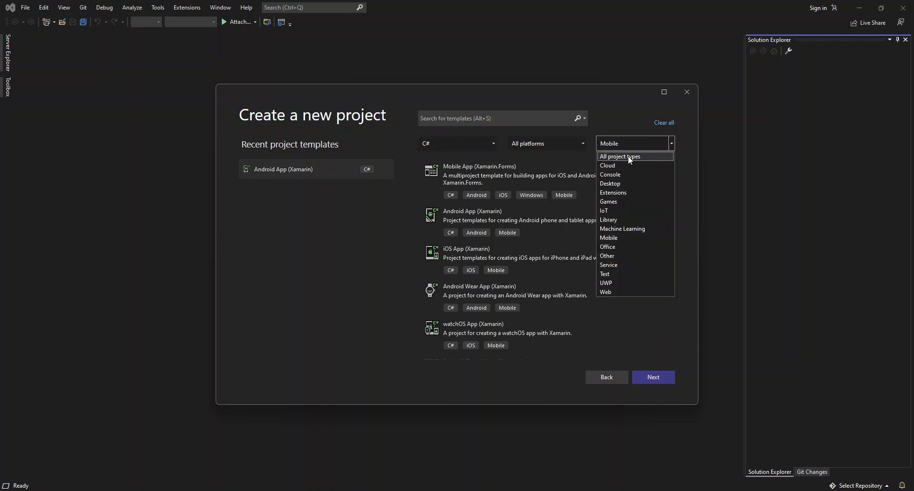
pyautogui.click(629, 156)
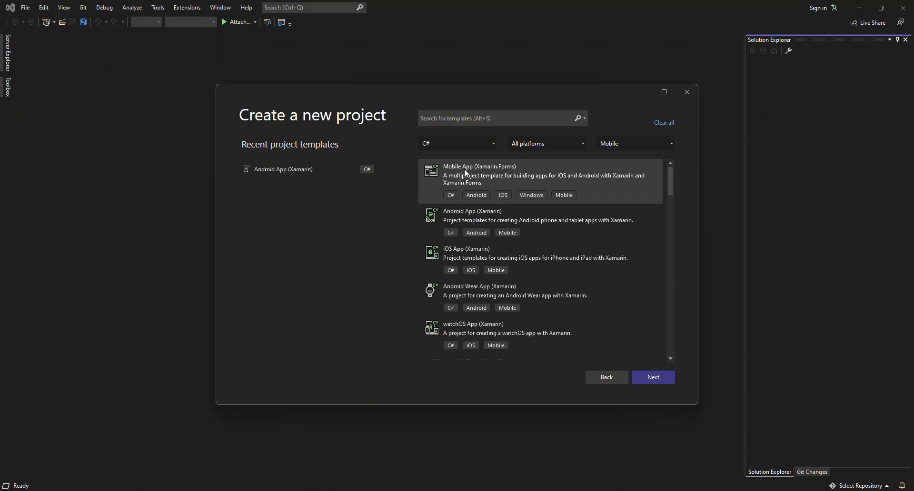
pyautogui.moveTo(498, 179)
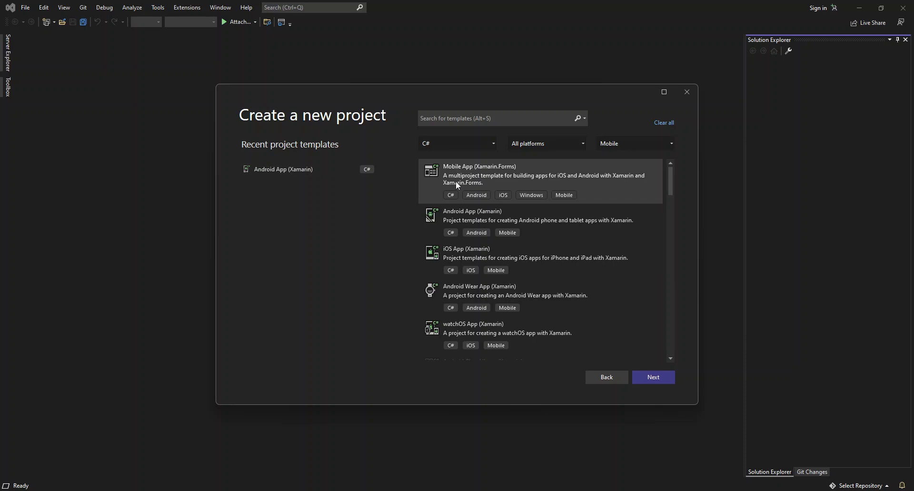
pyautogui.moveTo(463, 222)
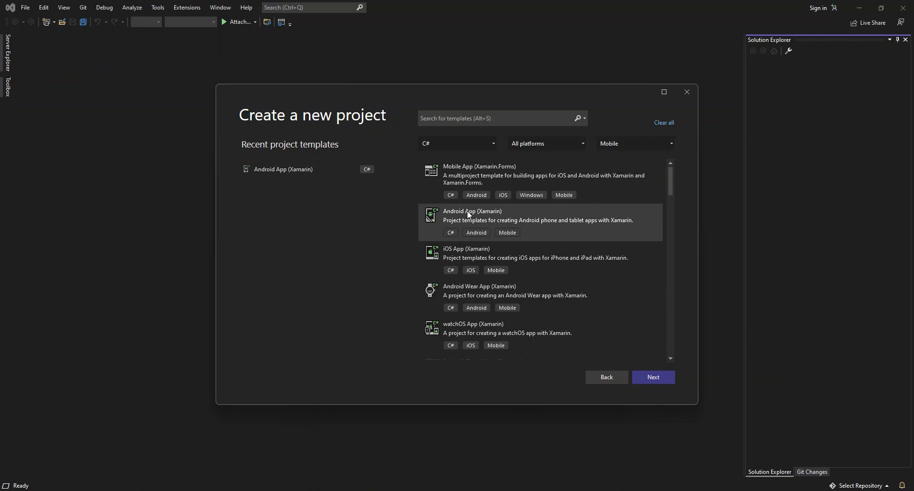
pyautogui.moveTo(507, 191)
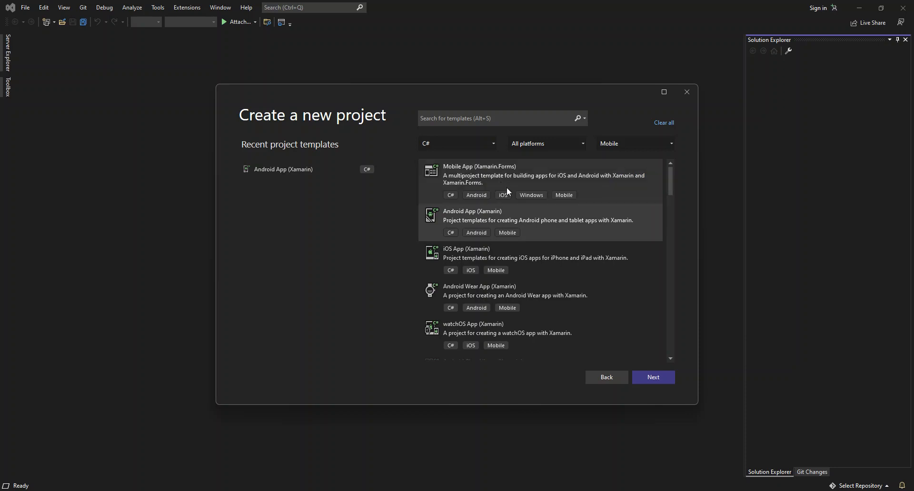
pyautogui.moveTo(553, 233)
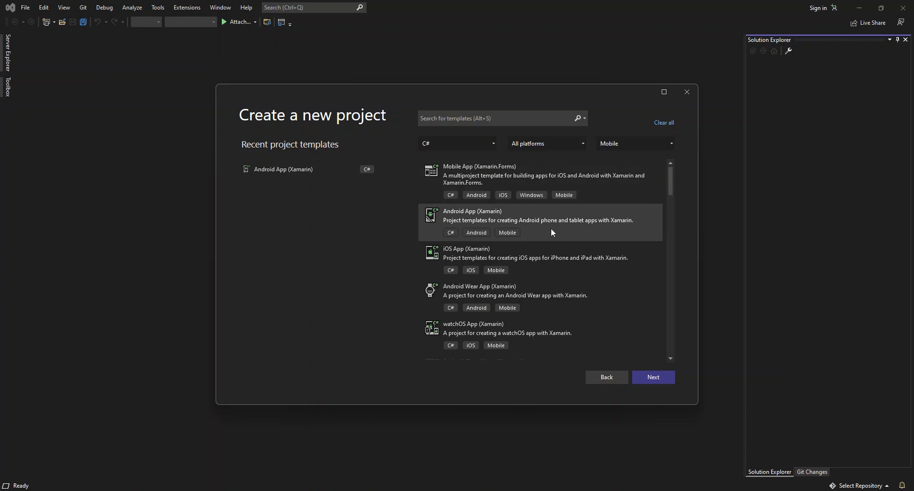
pyautogui.moveTo(651, 387)
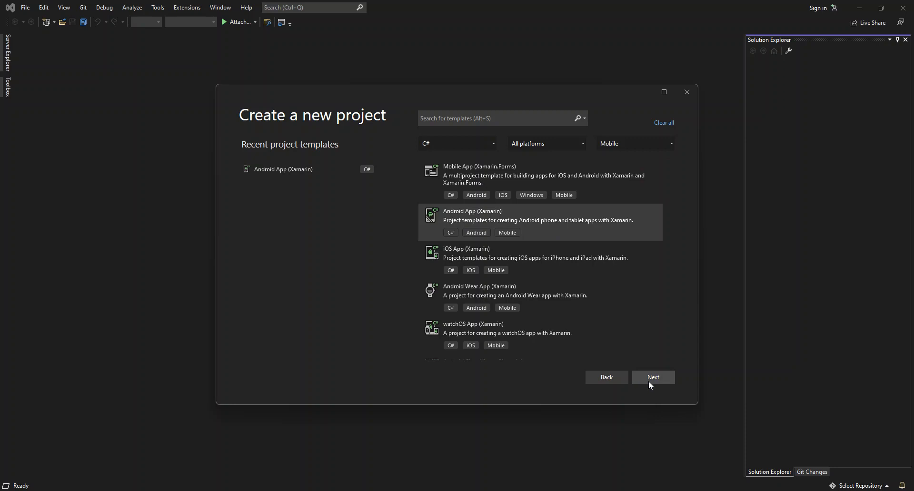
pyautogui.click(653, 377)
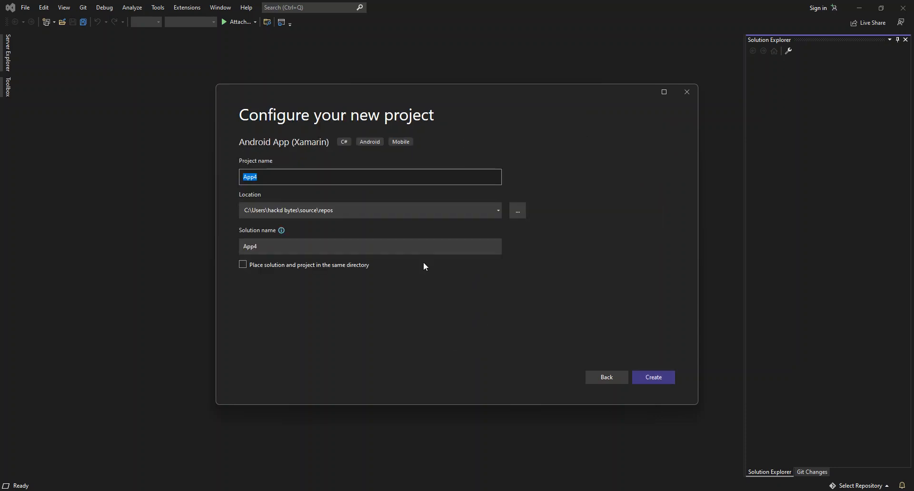
pyautogui.moveTo(426, 258)
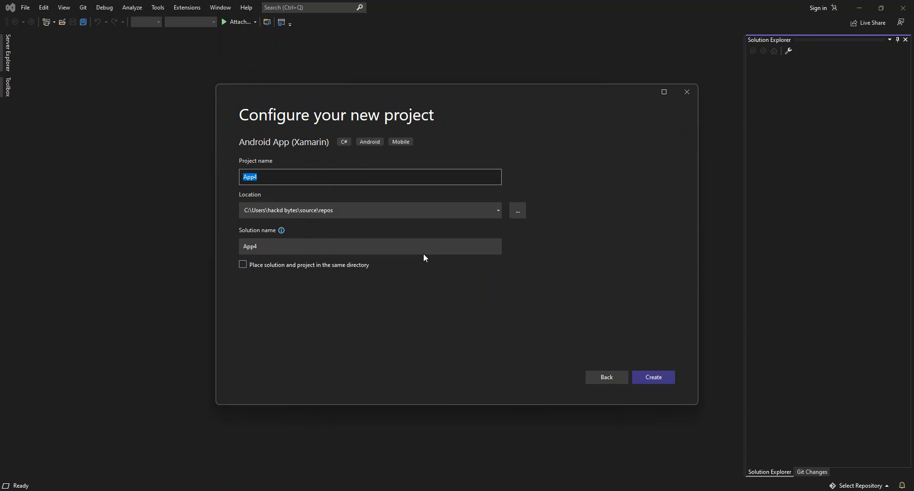
# Confirm the App4 project configuration to reach the New Android App dialog.
pyautogui.click(654, 377)
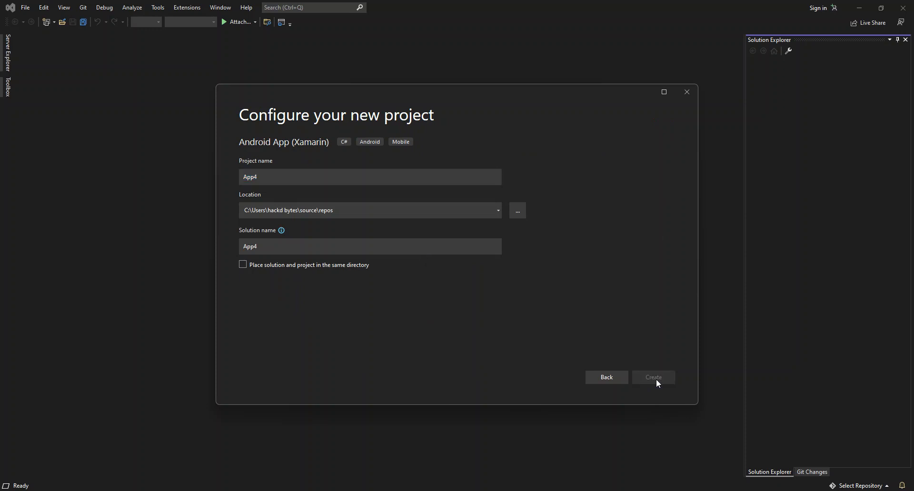
pyautogui.click(654, 378)
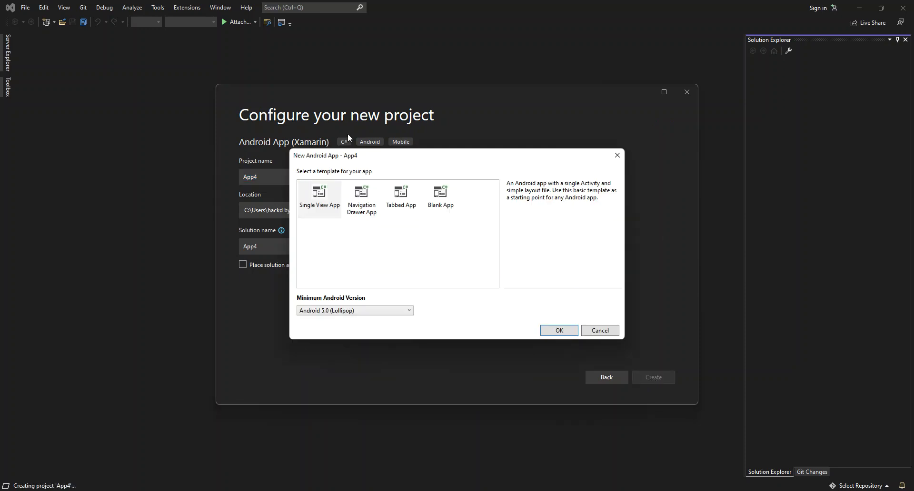
pyautogui.moveTo(331, 178)
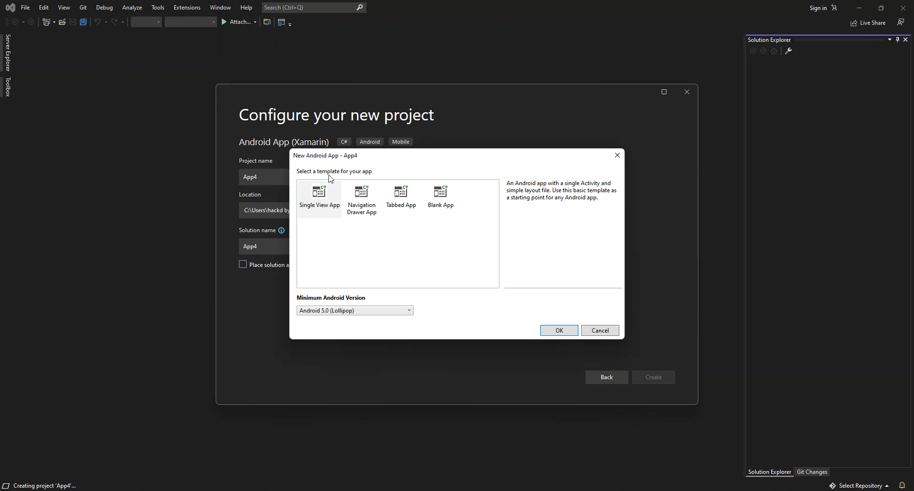
pyautogui.moveTo(348, 174)
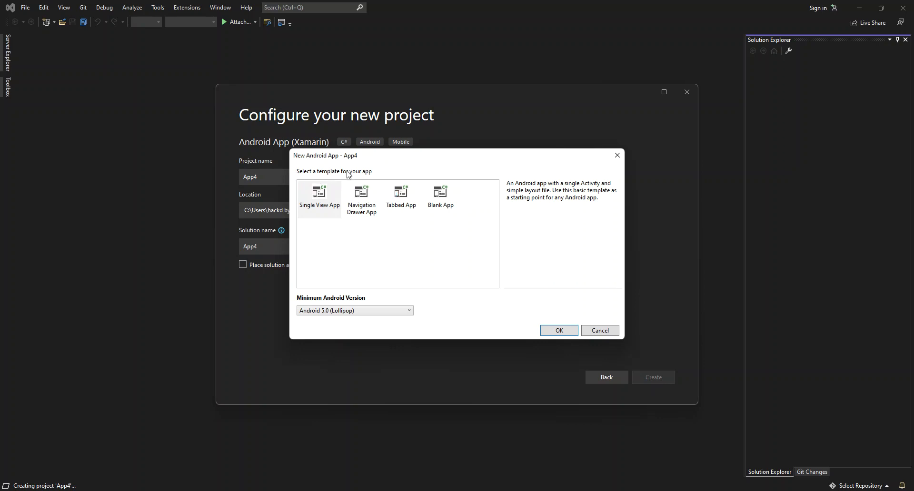
pyautogui.moveTo(310, 216)
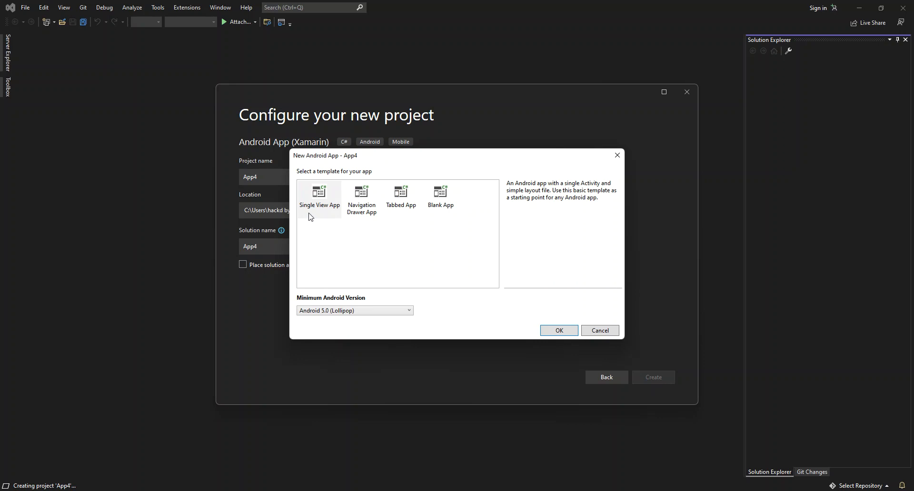
pyautogui.moveTo(313, 211)
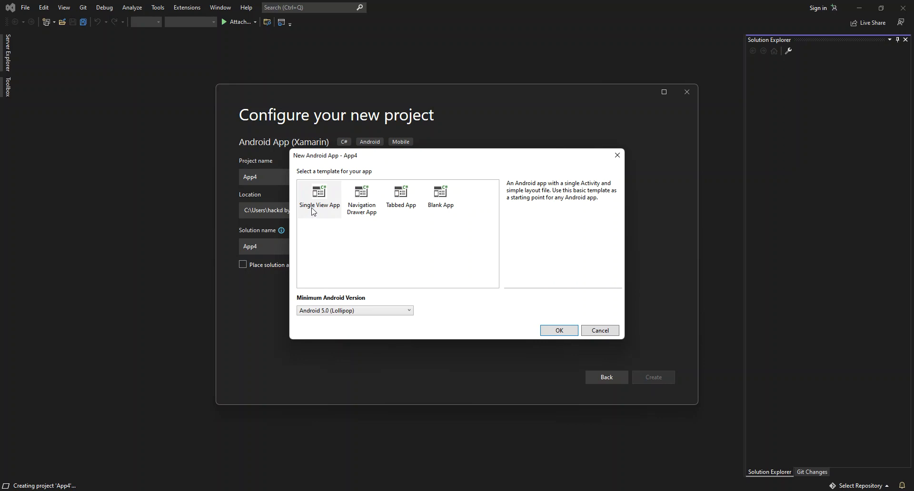
pyautogui.moveTo(360, 210)
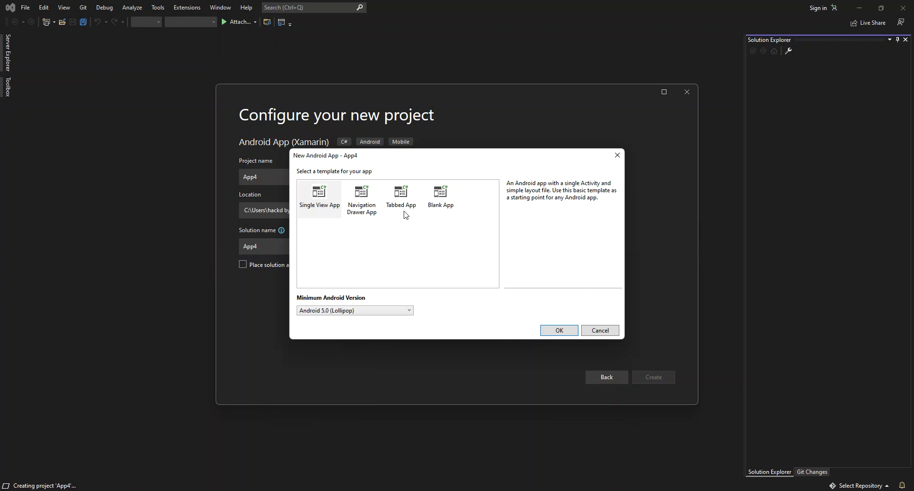
pyautogui.moveTo(436, 214)
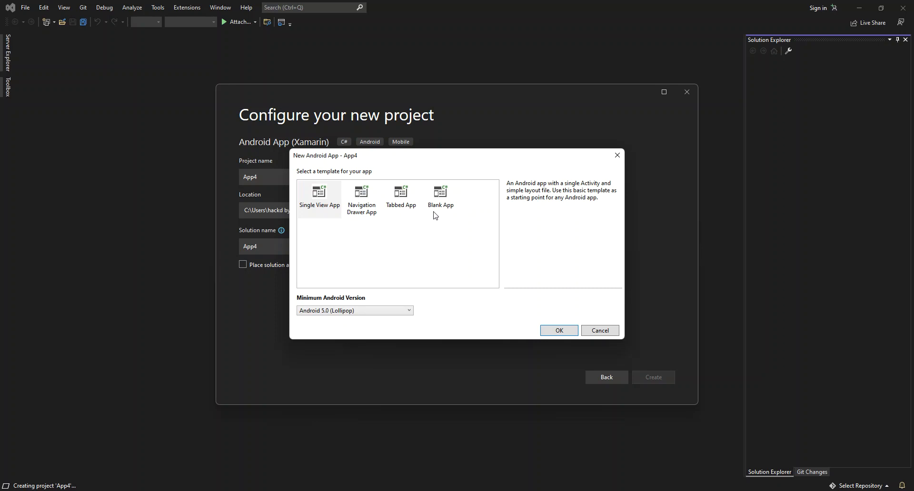
pyautogui.moveTo(375, 321)
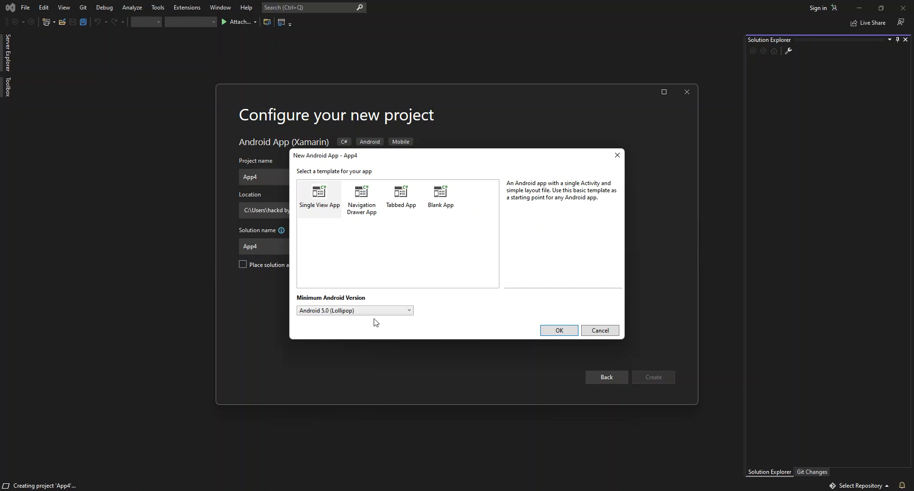
pyautogui.moveTo(316, 304)
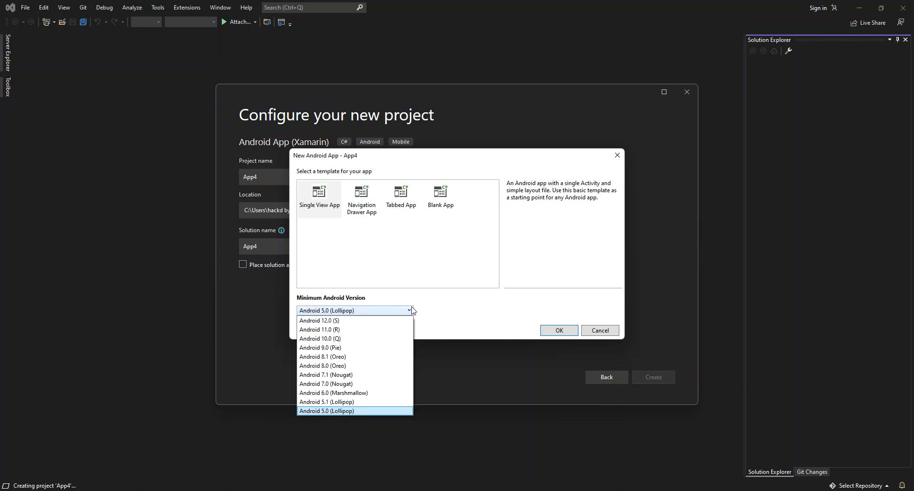
pyautogui.moveTo(326, 402)
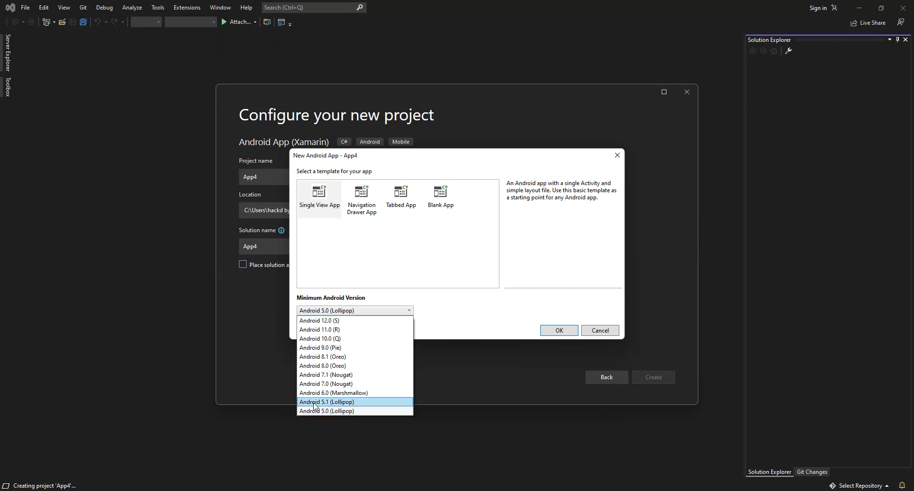
# Create App4 from the Blank App template with Android 5.0 as the minimum version.
pyautogui.click(326, 411)
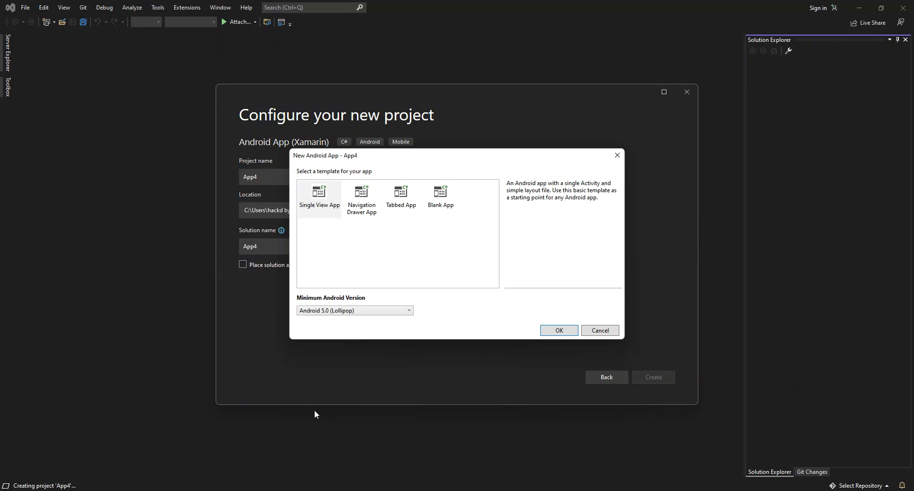
pyautogui.moveTo(396, 290)
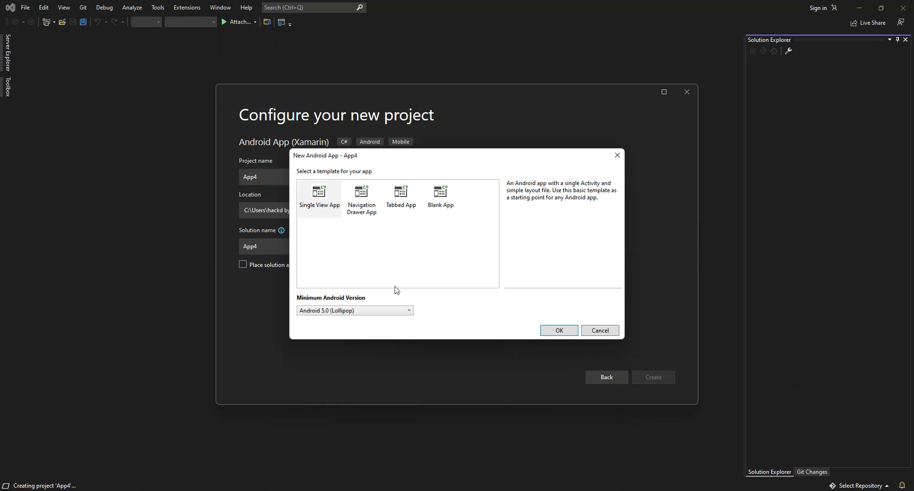
pyautogui.click(440, 199)
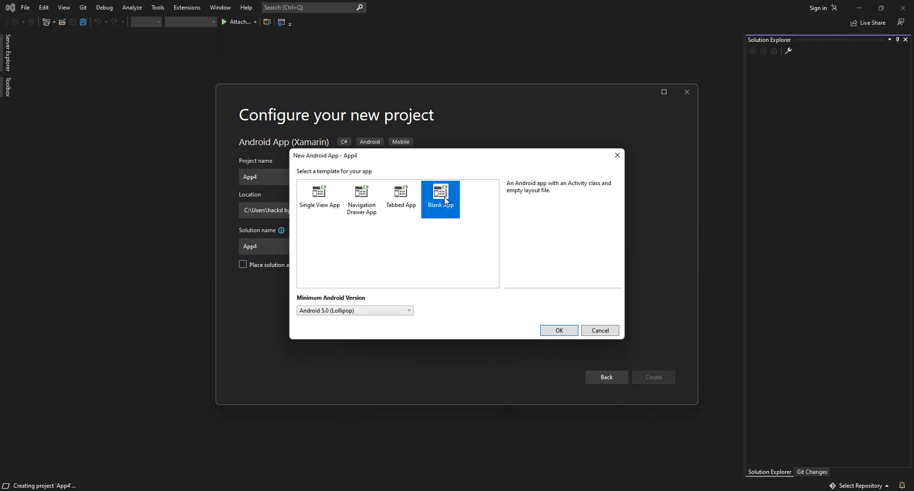
pyautogui.moveTo(559, 345)
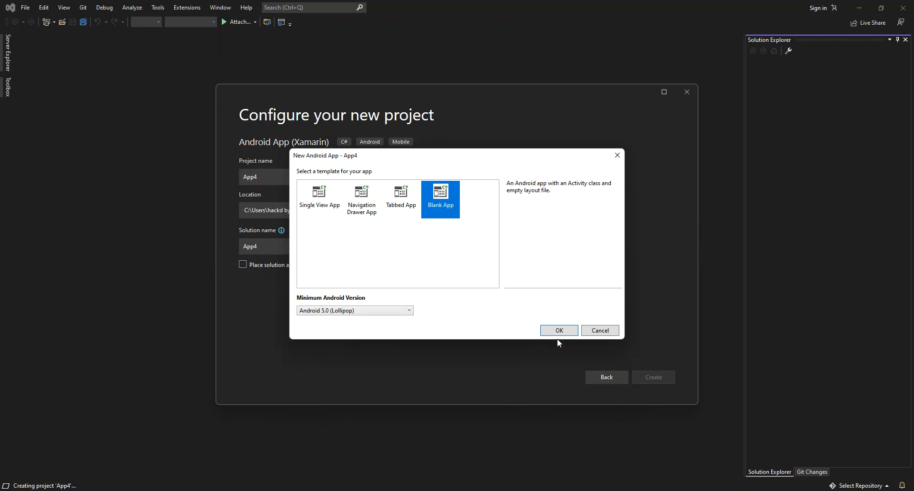
pyautogui.click(560, 330)
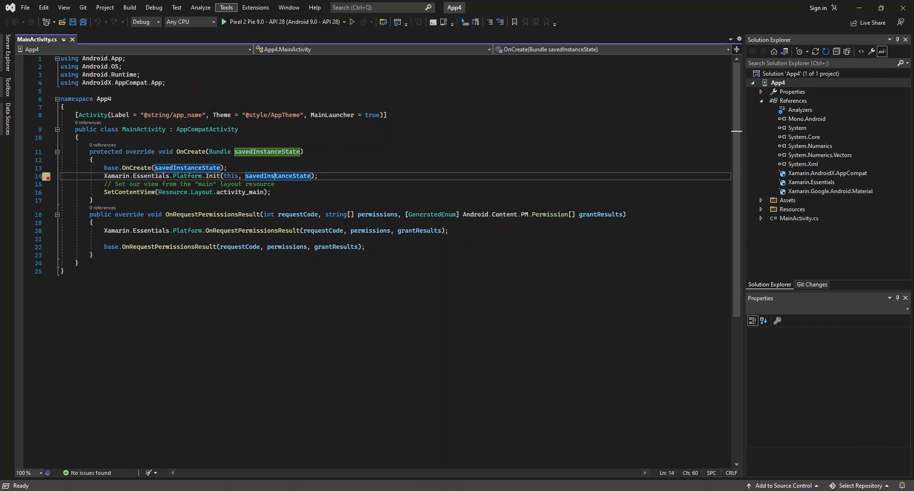
# Open the Tools menu once App4's MainActivity.cs has loaded.
pyautogui.click(226, 7)
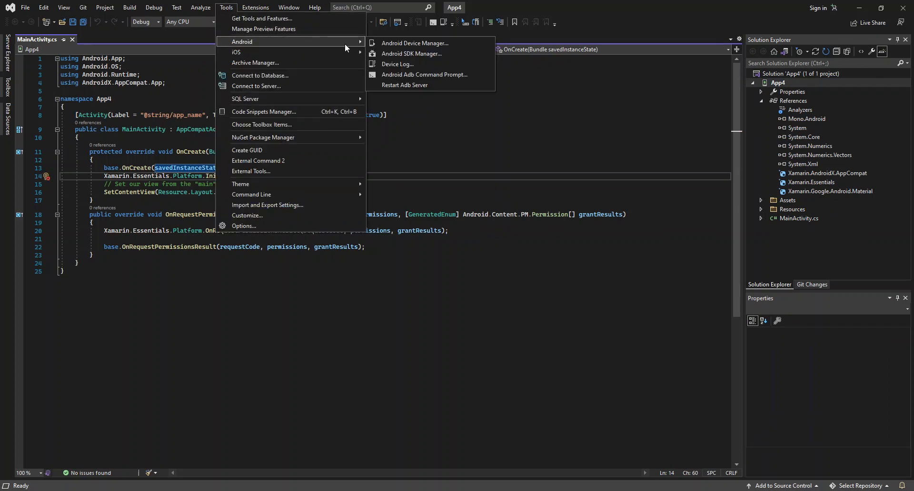
pyautogui.moveTo(398, 56)
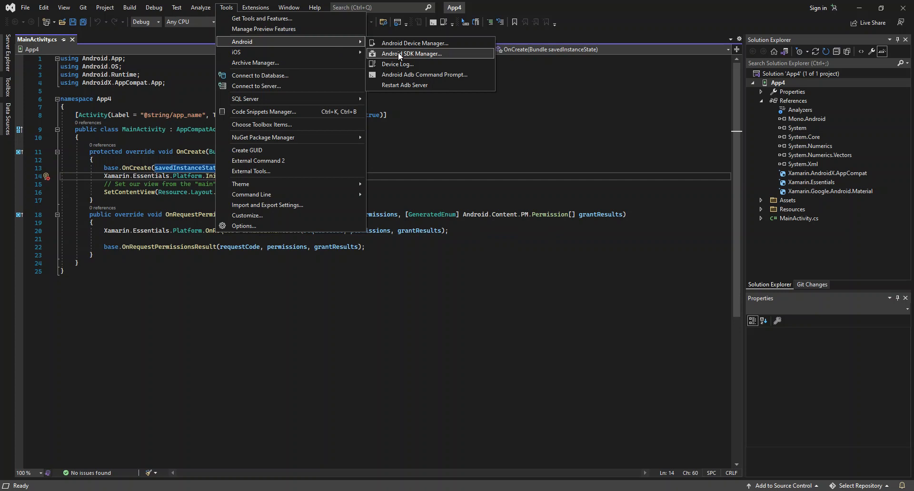
# Launch the Android SDK Manager with UAC approval and view its Tools tab.
pyautogui.click(414, 54)
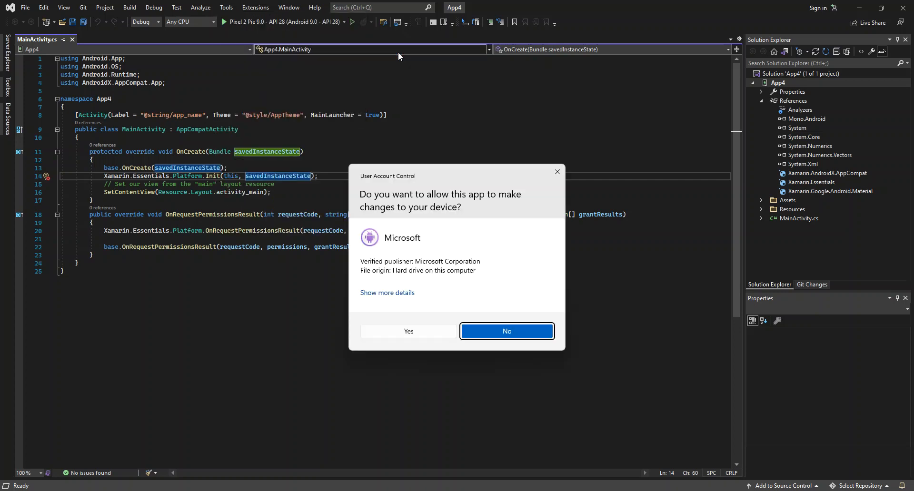
pyautogui.click(507, 332)
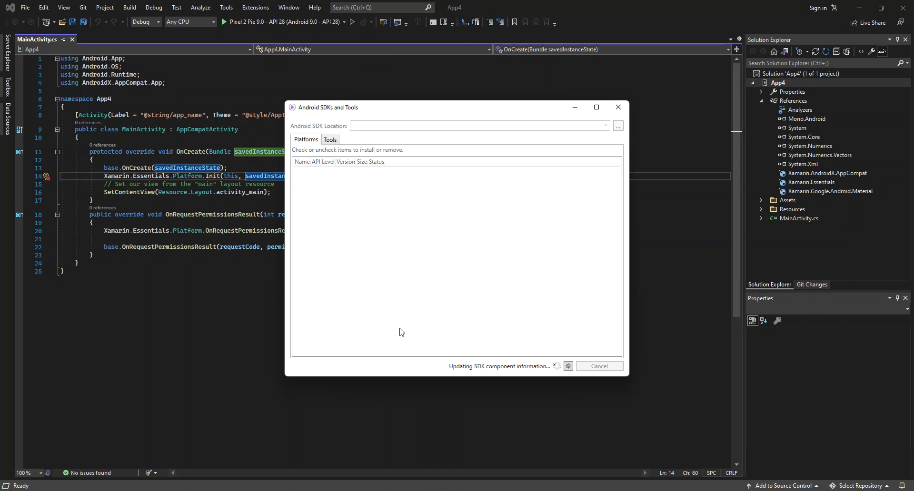
pyautogui.moveTo(497, 355)
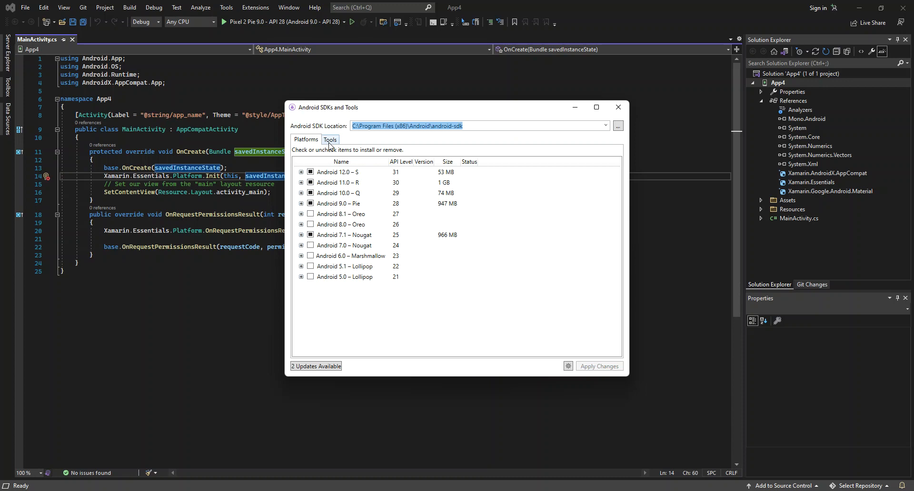
pyautogui.click(330, 140)
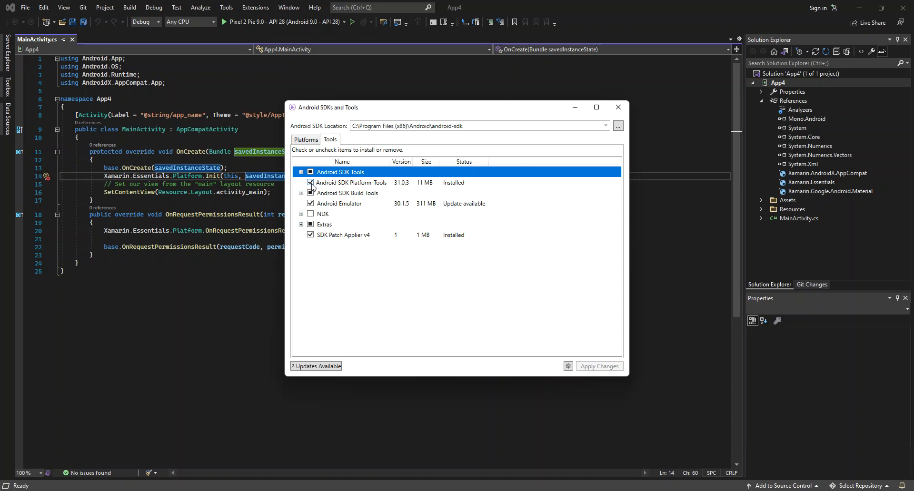
# Review the Extras group of SDK tools, then close the SDK manager without updating.
pyautogui.click(311, 193)
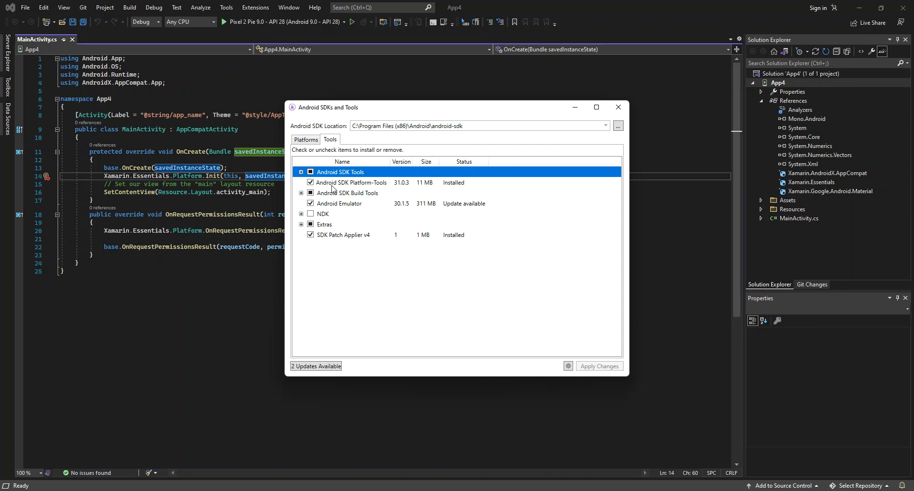
pyautogui.moveTo(317, 203)
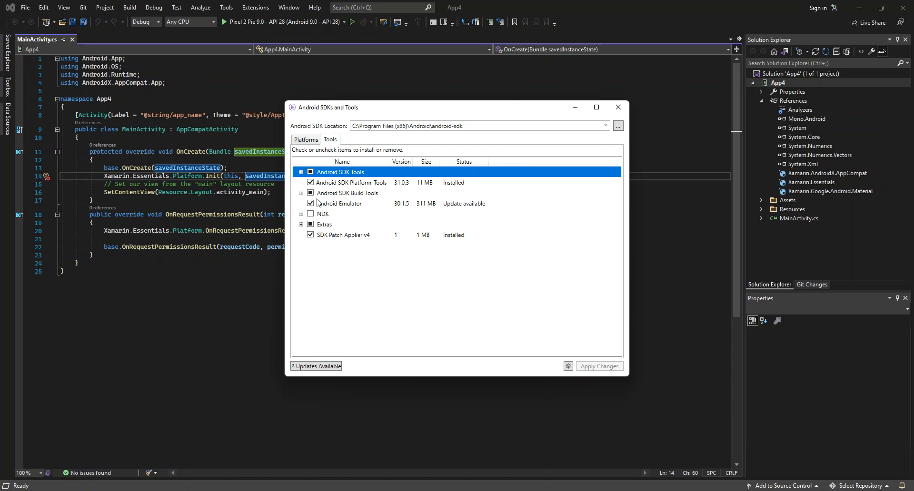
pyautogui.moveTo(431, 212)
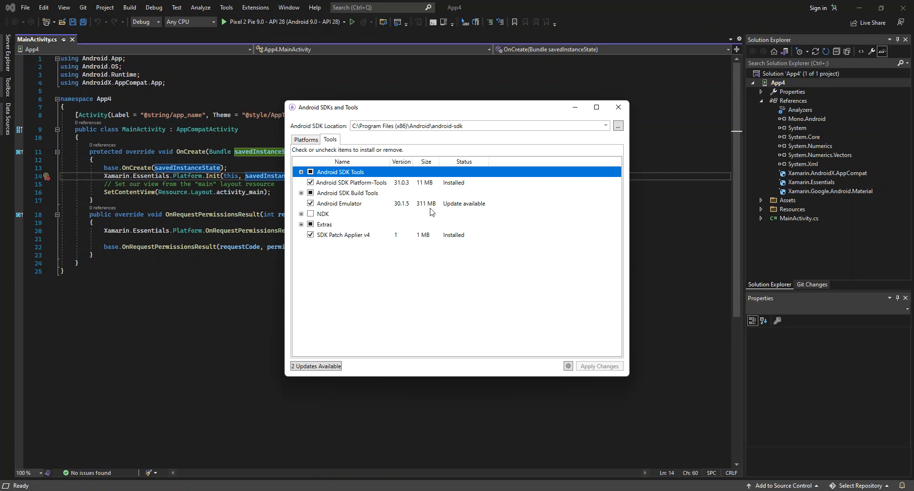
pyautogui.moveTo(454, 206)
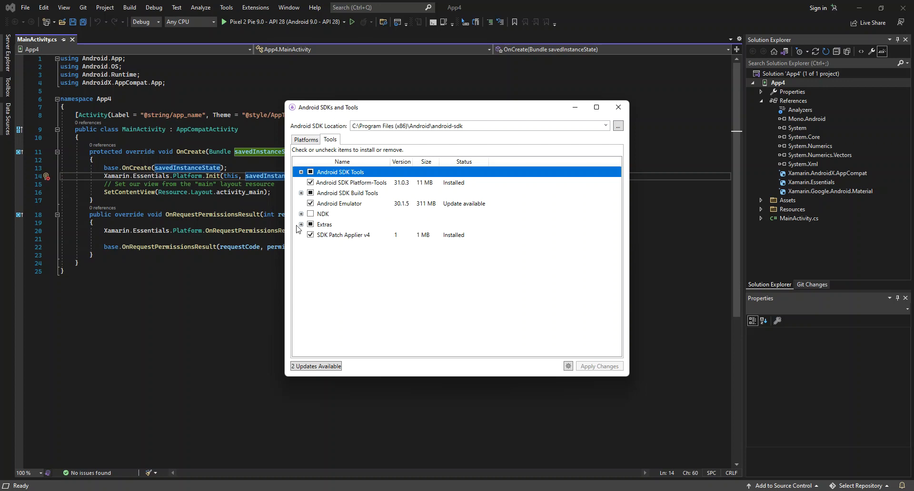
pyautogui.click(301, 224)
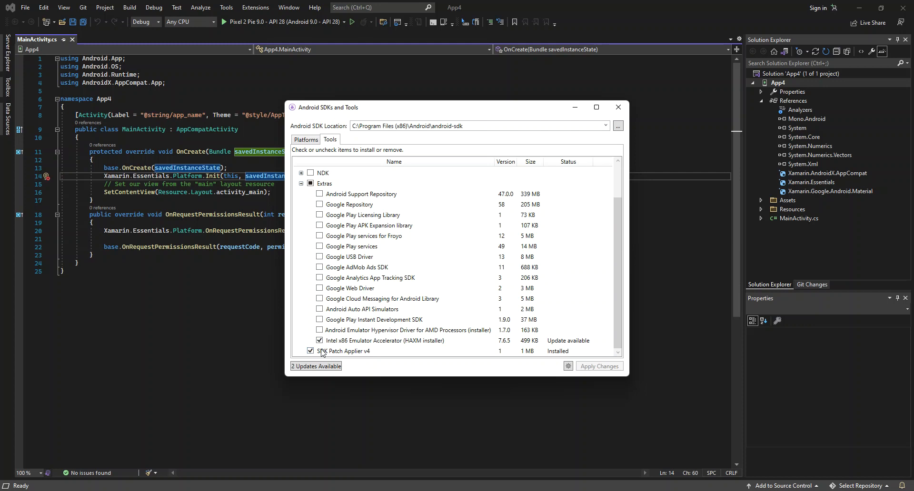
pyautogui.moveTo(387, 376)
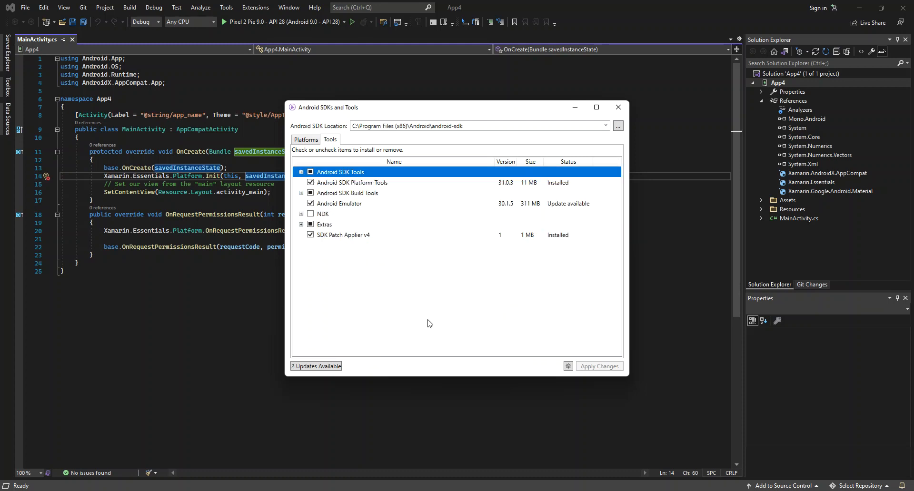
pyautogui.moveTo(378, 168)
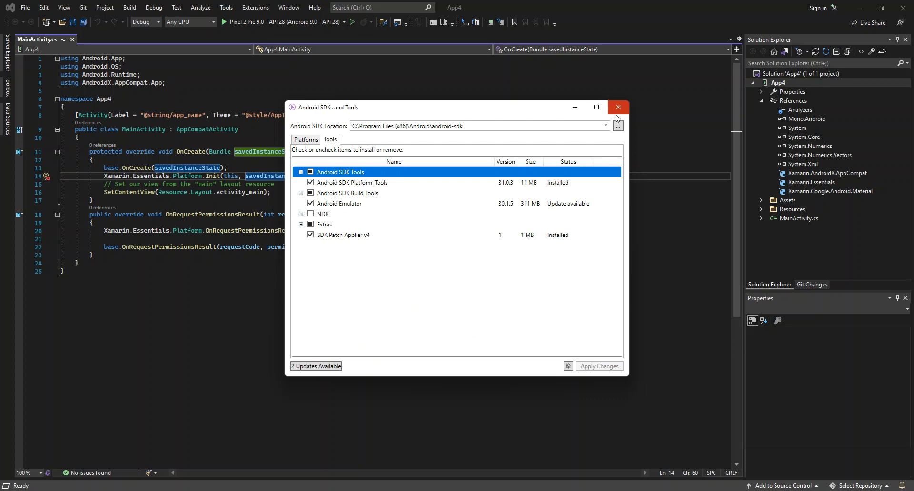
pyautogui.click(618, 107)
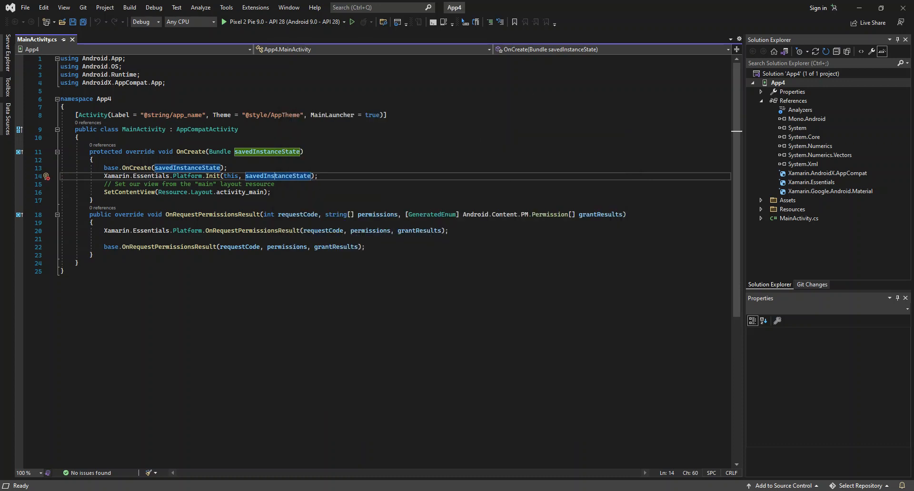
# Launch the Android Device Manager from the Tools > Android menu.
pyautogui.click(226, 7)
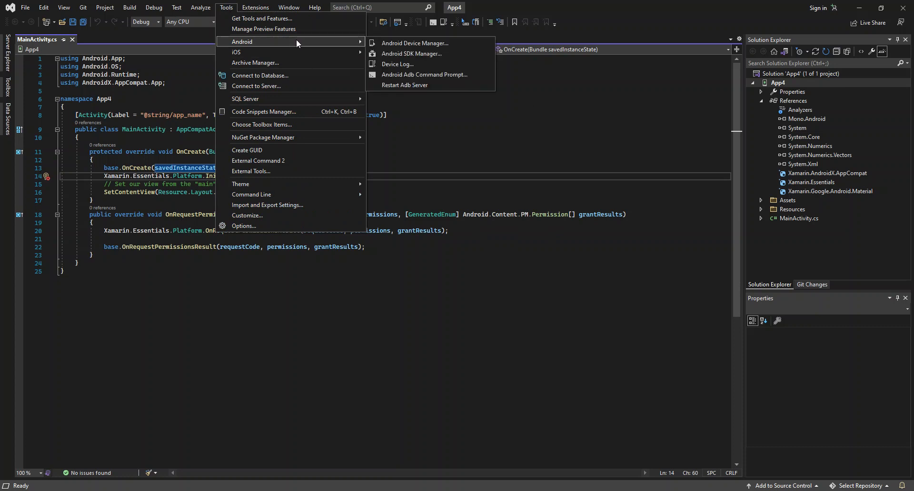
pyautogui.moveTo(305, 43)
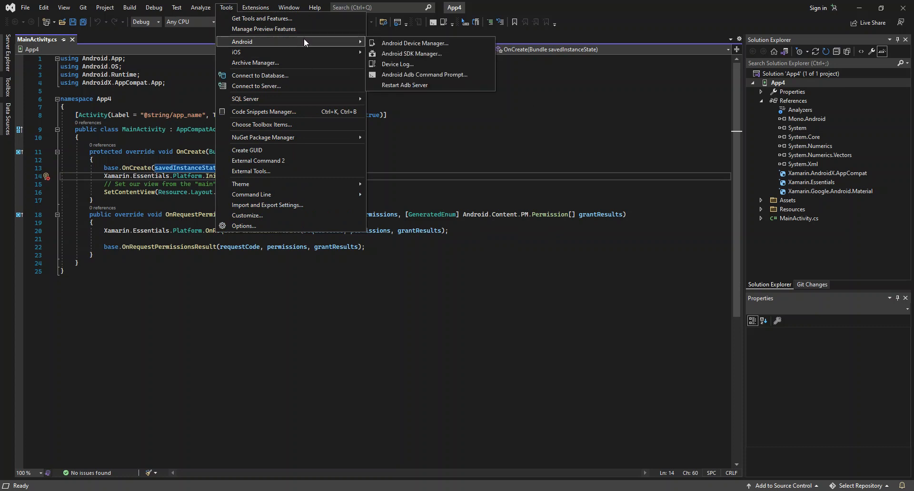
pyautogui.moveTo(415, 43)
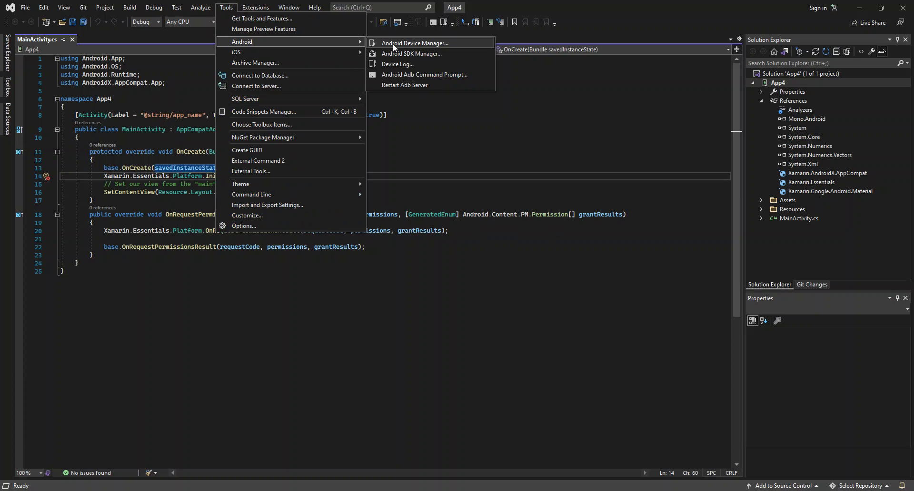
pyautogui.click(415, 43)
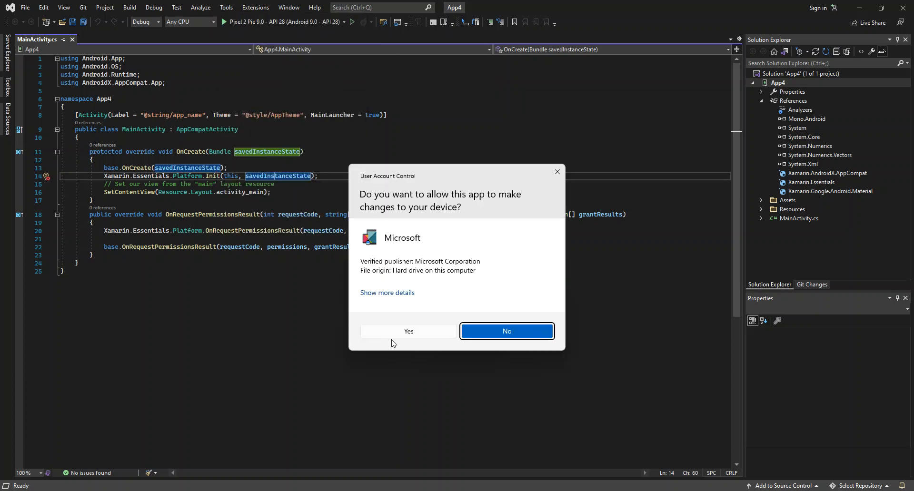
# Approve the UAC prompt and start defining a new Pixel 5 – API 30 emulator.
pyautogui.click(507, 332)
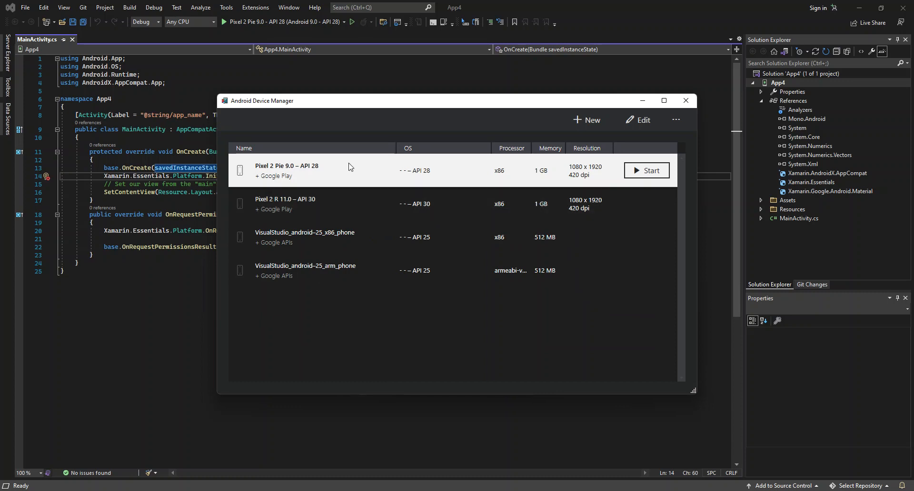
pyautogui.moveTo(344, 247)
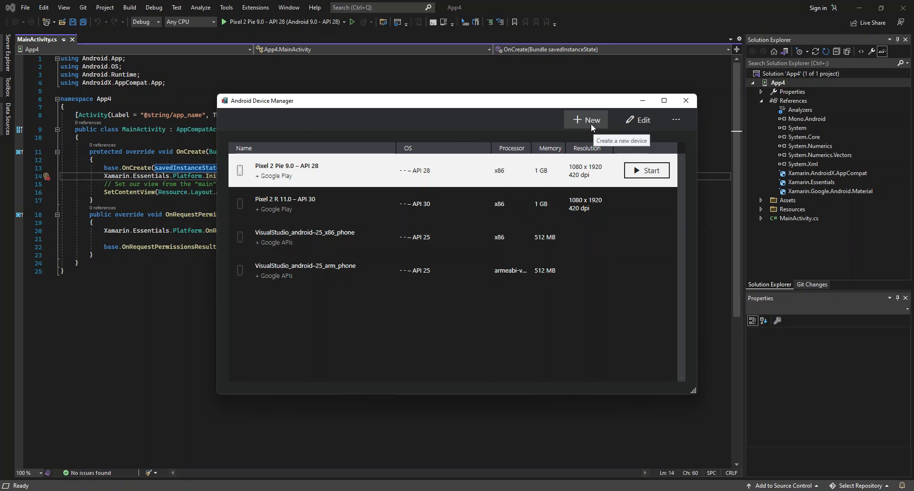
pyautogui.click(586, 120)
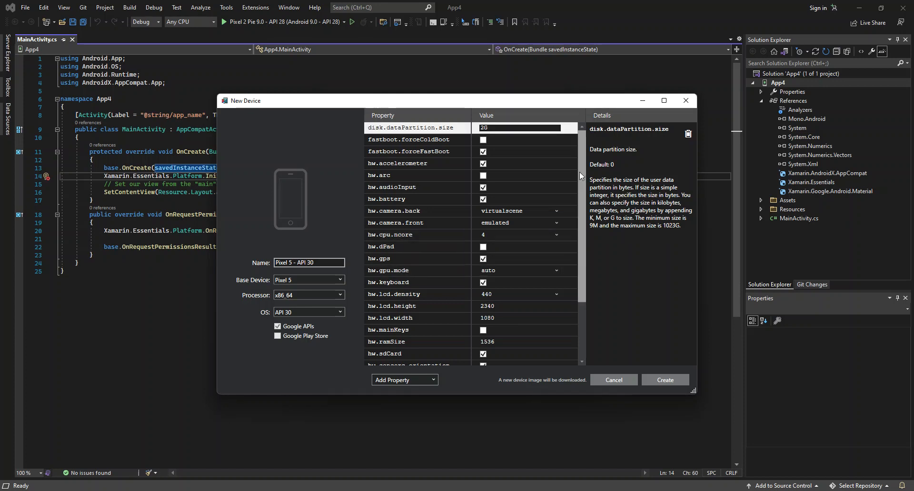
pyautogui.moveTo(644, 386)
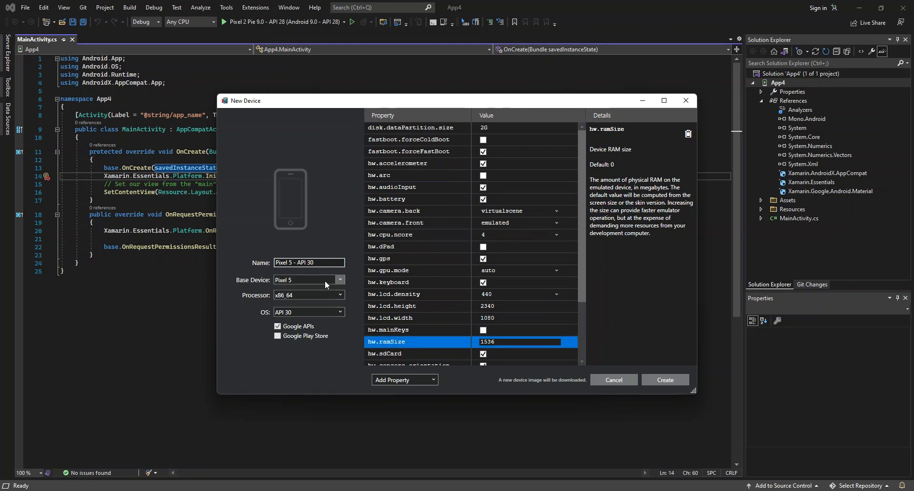
# Review the Pixel 5 – API 30 processor options, keeping x86_64.
pyautogui.click(340, 280)
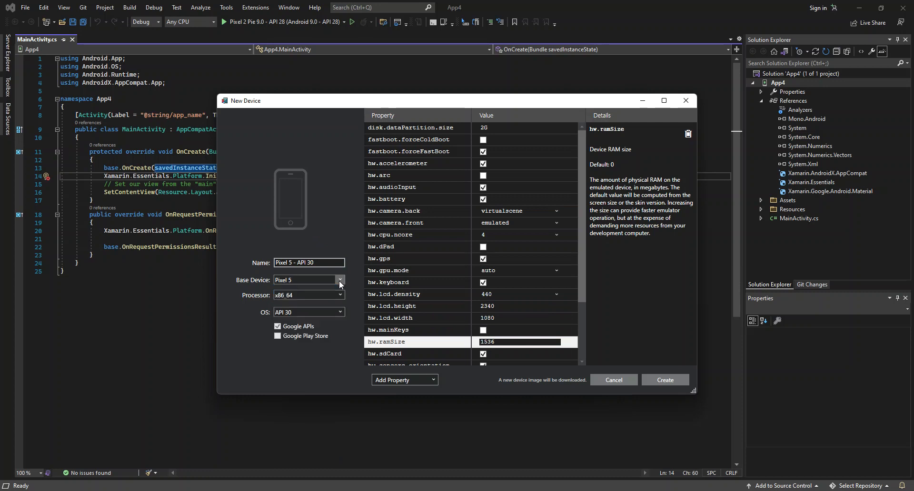
pyautogui.click(340, 296)
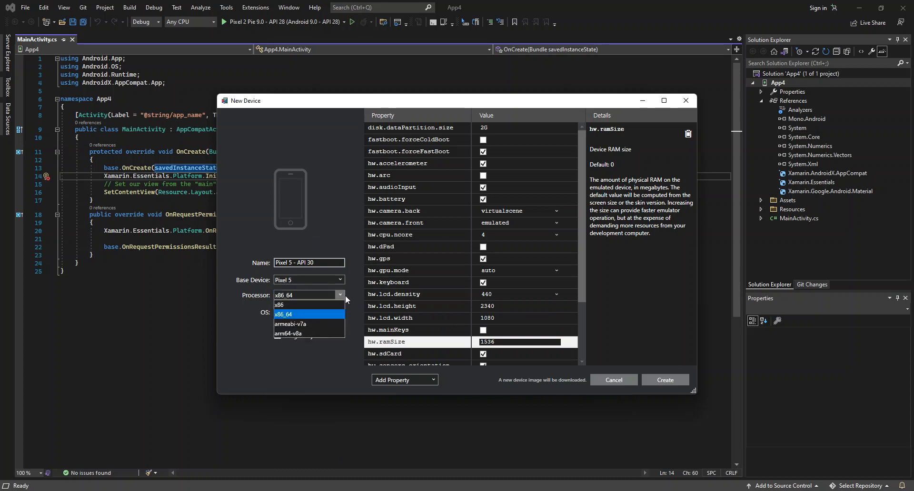
pyautogui.click(284, 314)
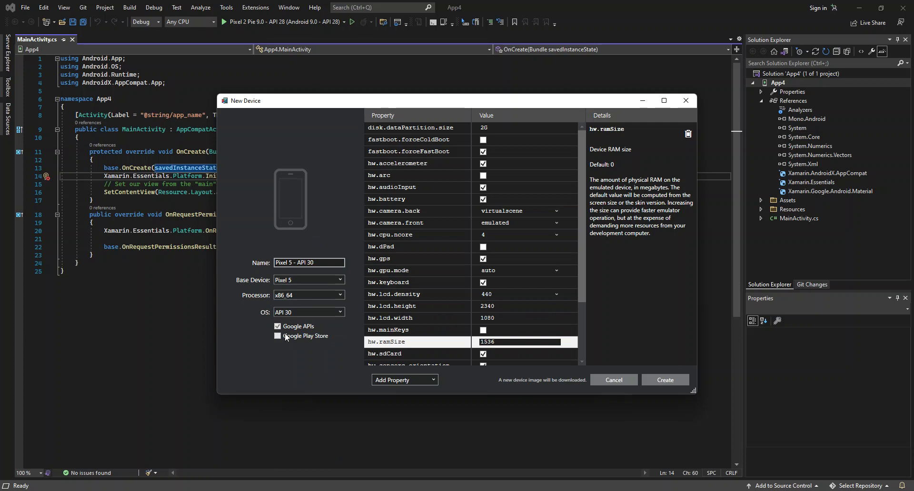
pyautogui.moveTo(289, 333)
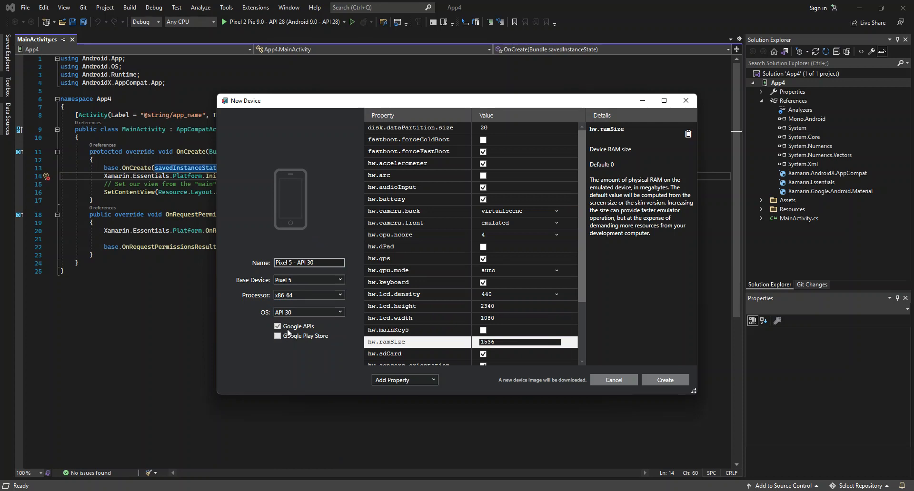
pyautogui.moveTo(656, 375)
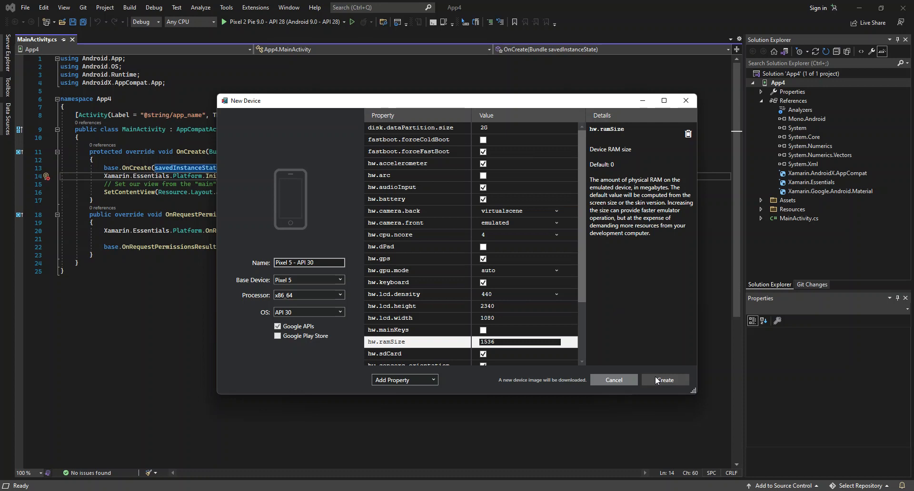
pyautogui.moveTo(666, 232)
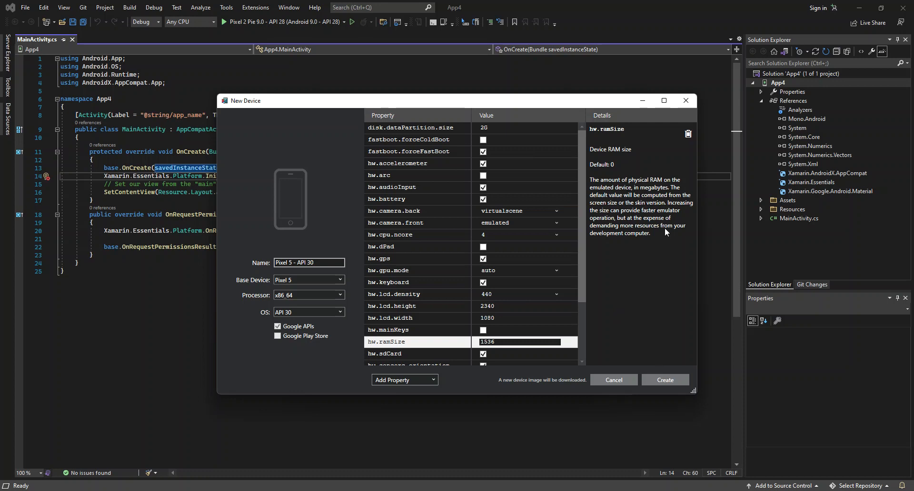
pyautogui.moveTo(636, 177)
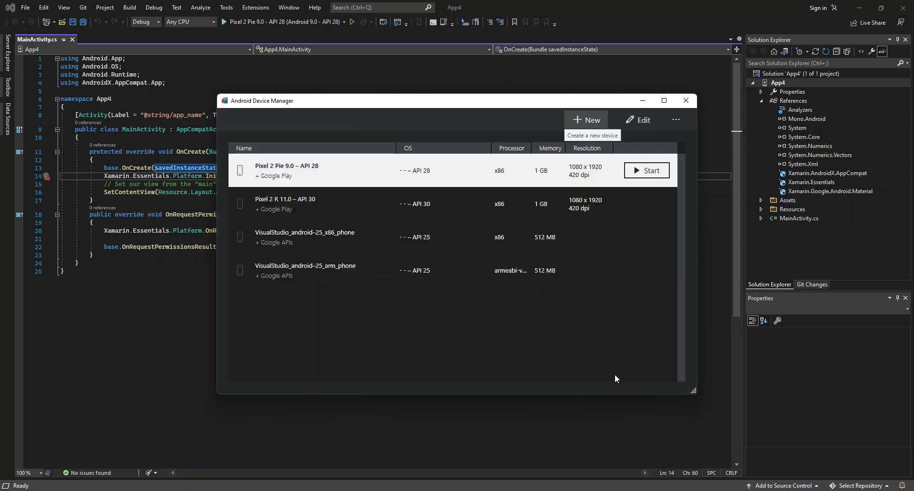
pyautogui.moveTo(529, 185)
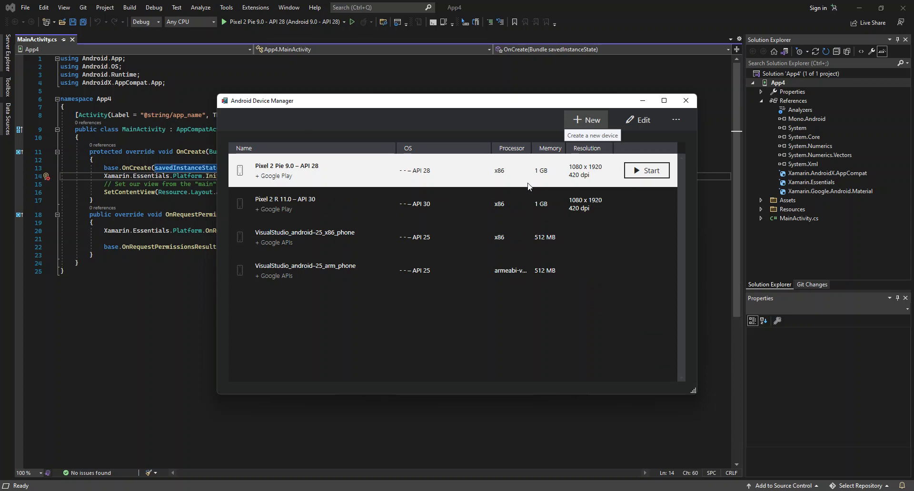
pyautogui.moveTo(647, 171)
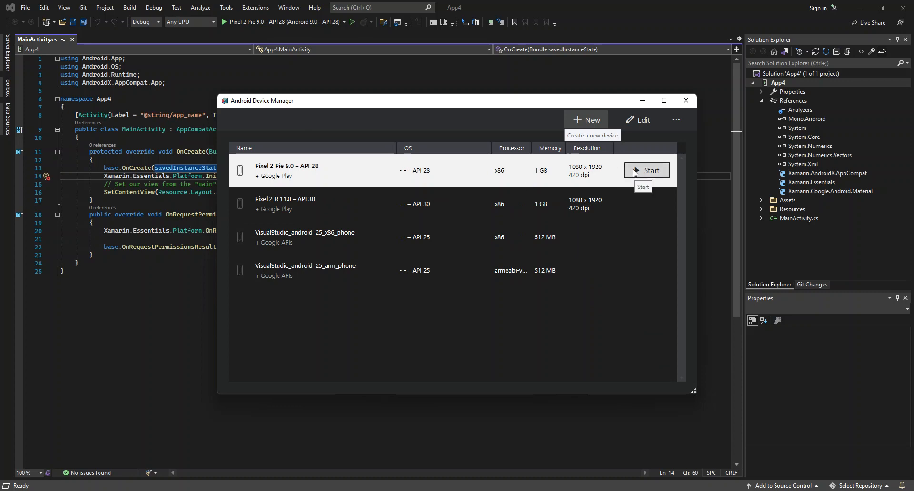
# Start the Pixel 2 Pie 9.0 – API 28 emulator and close Device Manager.
pyautogui.click(647, 170)
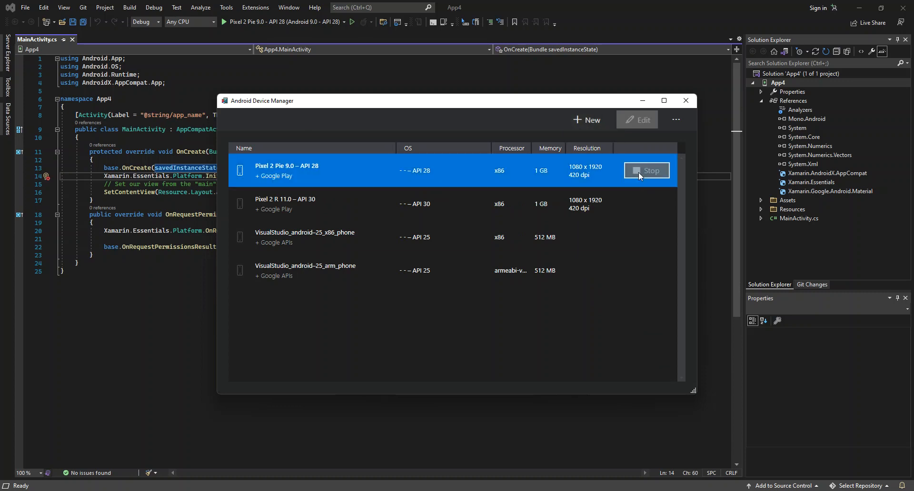
pyautogui.moveTo(635, 174)
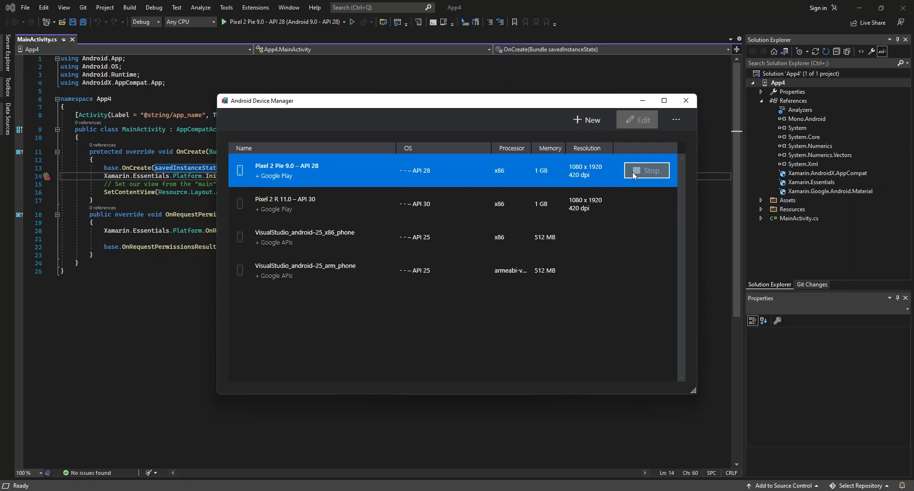
pyautogui.click(647, 171)
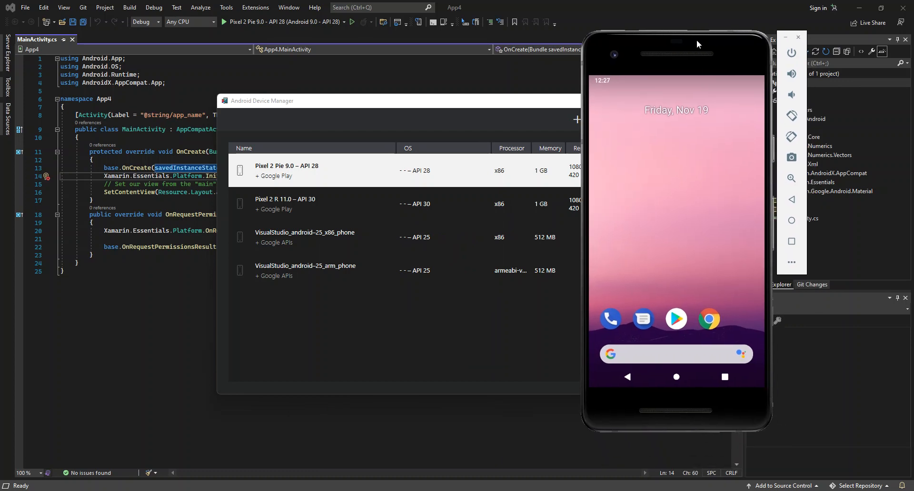
pyautogui.moveTo(698, 43); pyautogui.dragTo(702, 50)
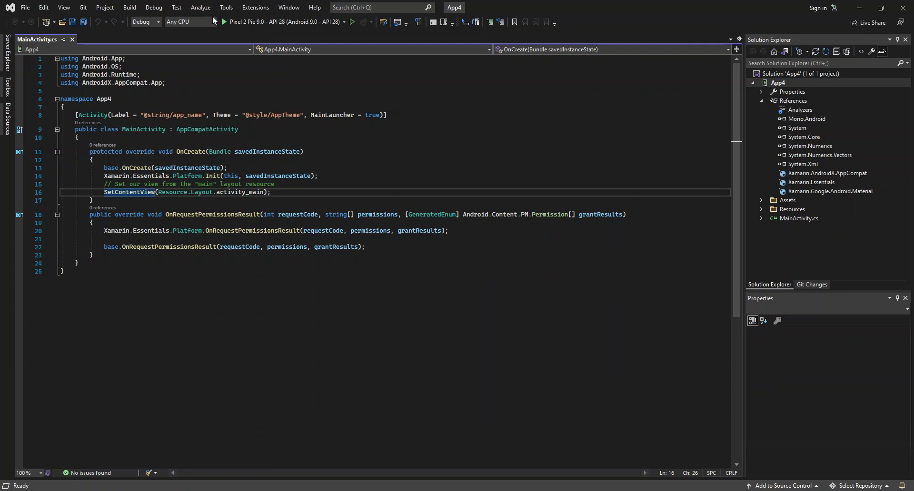
pyautogui.moveTo(282, 22)
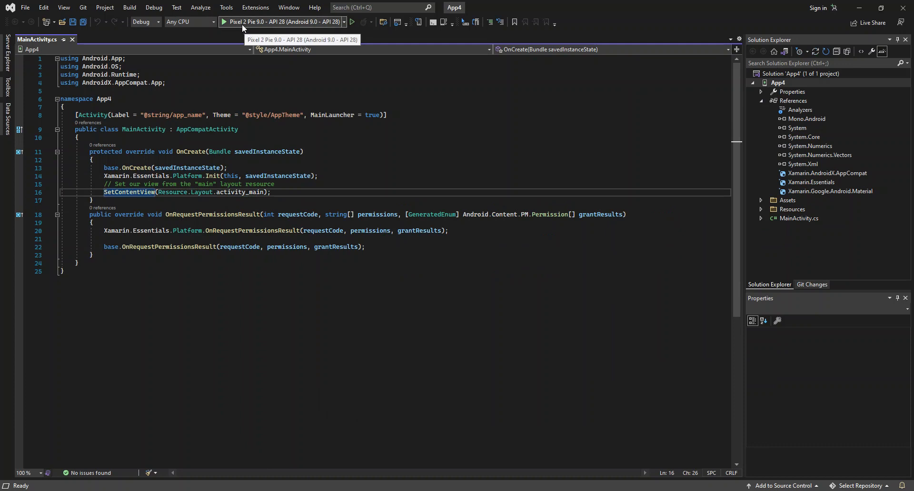
pyautogui.moveTo(254, 27)
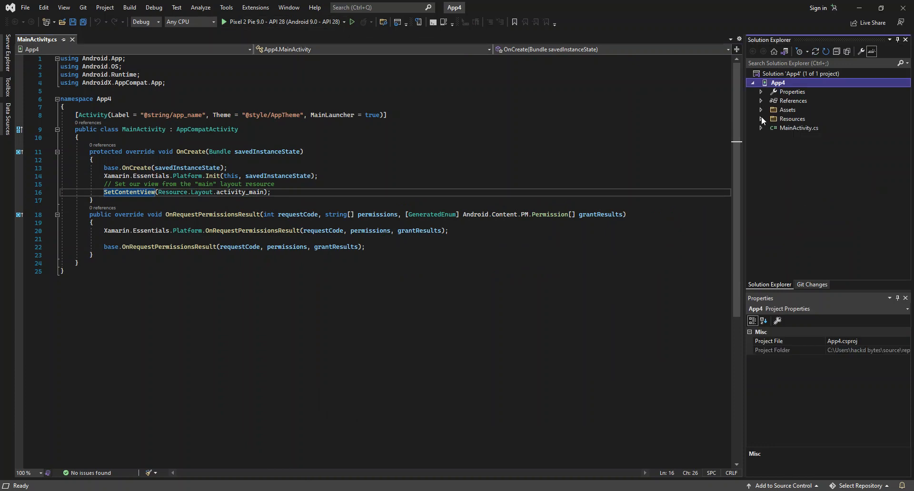
# Expand Resources, values and layout folders and select activity_main.xml.
pyautogui.click(761, 118)
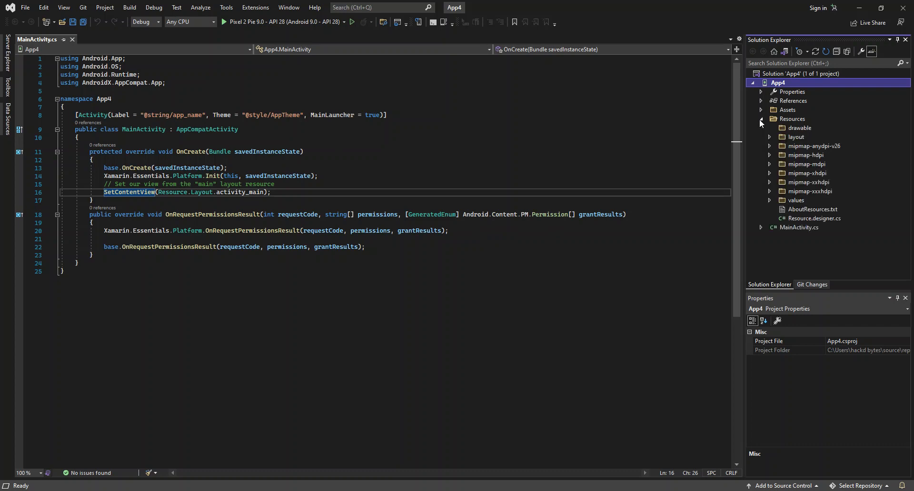
pyautogui.moveTo(785, 149)
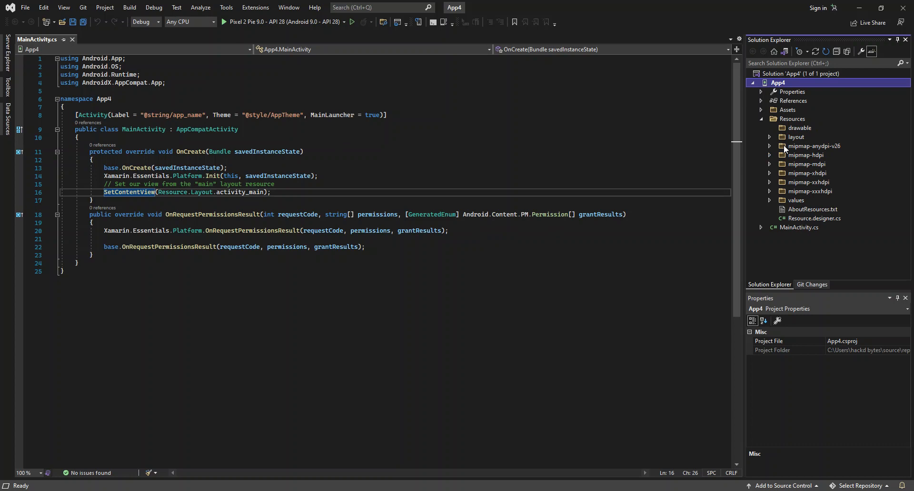
pyautogui.click(769, 200)
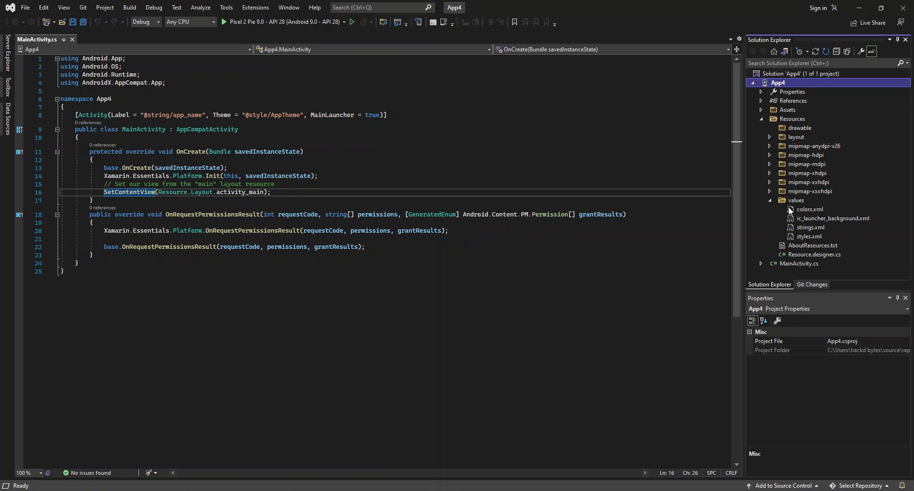
pyautogui.moveTo(808, 219)
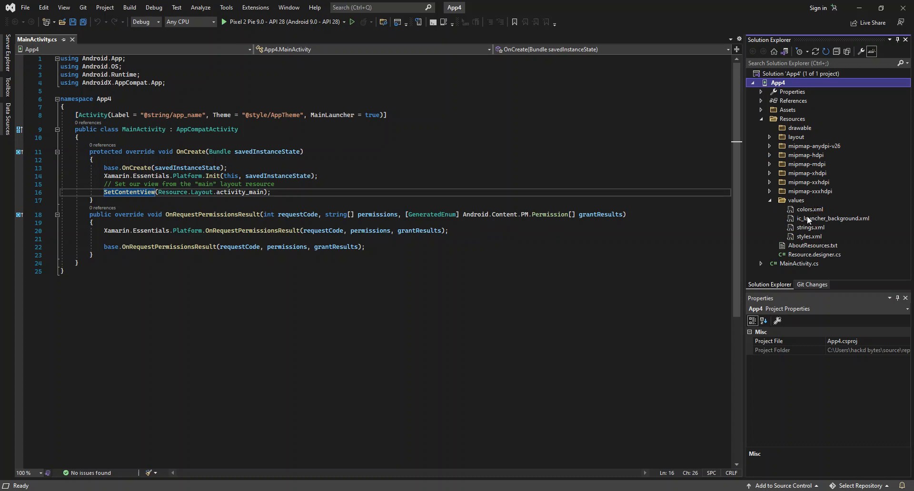
pyautogui.click(797, 137)
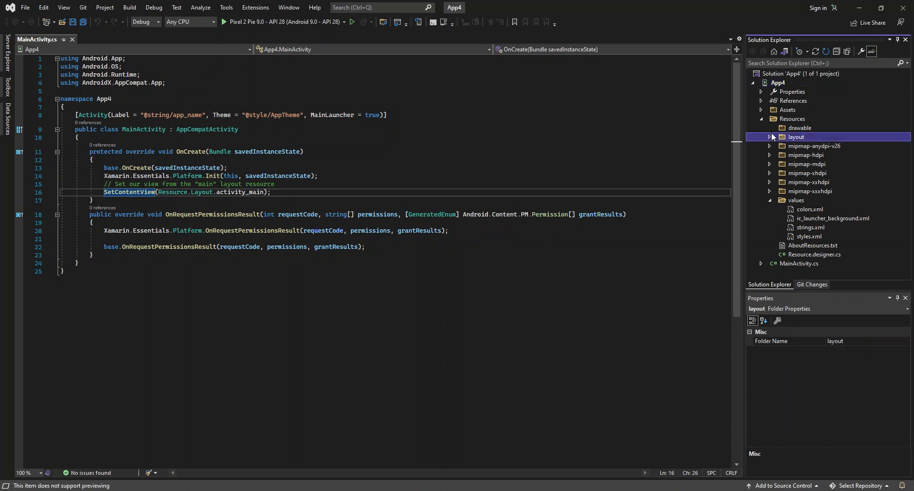
pyautogui.click(769, 137)
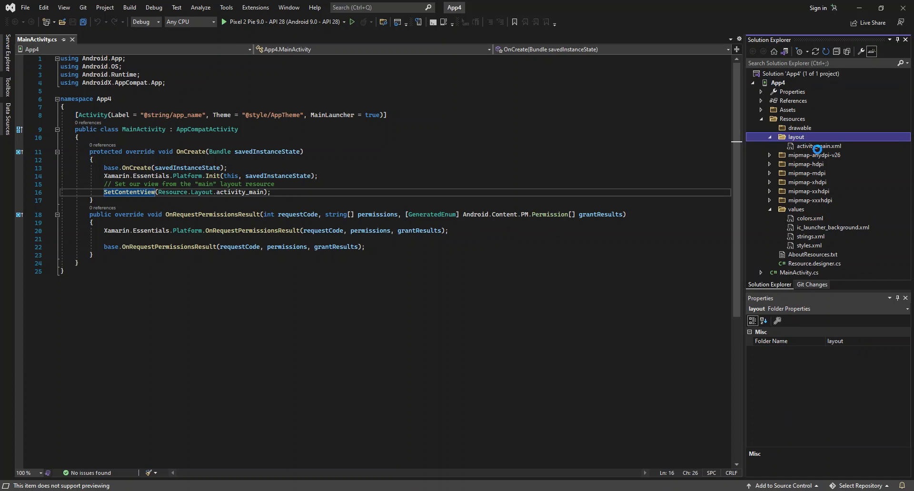
pyautogui.click(818, 146)
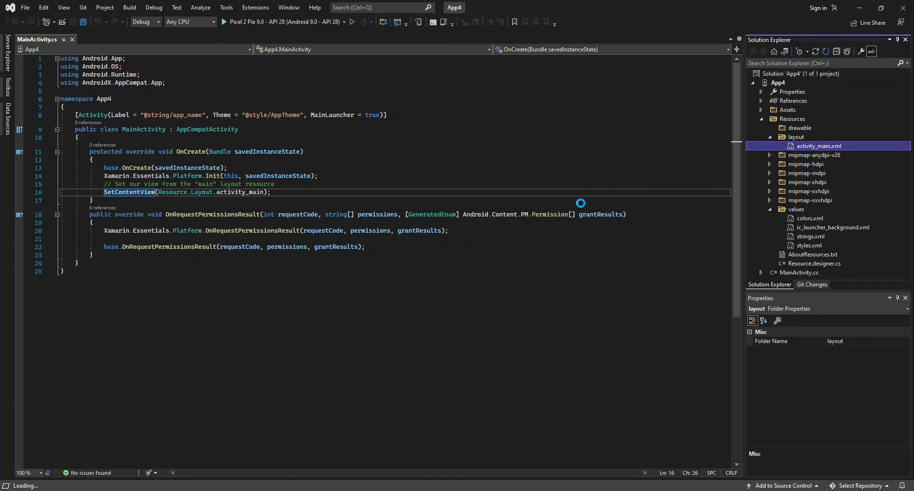
# Open activity_main.xml in the Android layout designer.
pyautogui.doubleClick(819, 146)
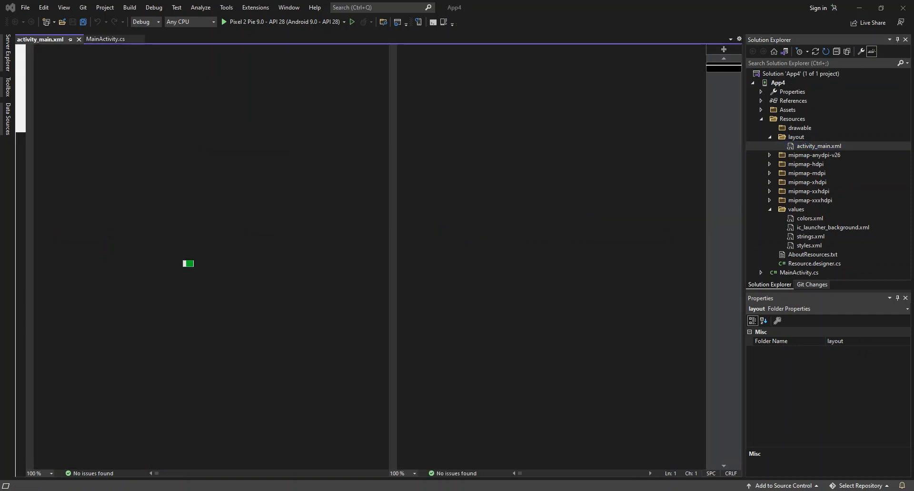
pyautogui.click(819, 145)
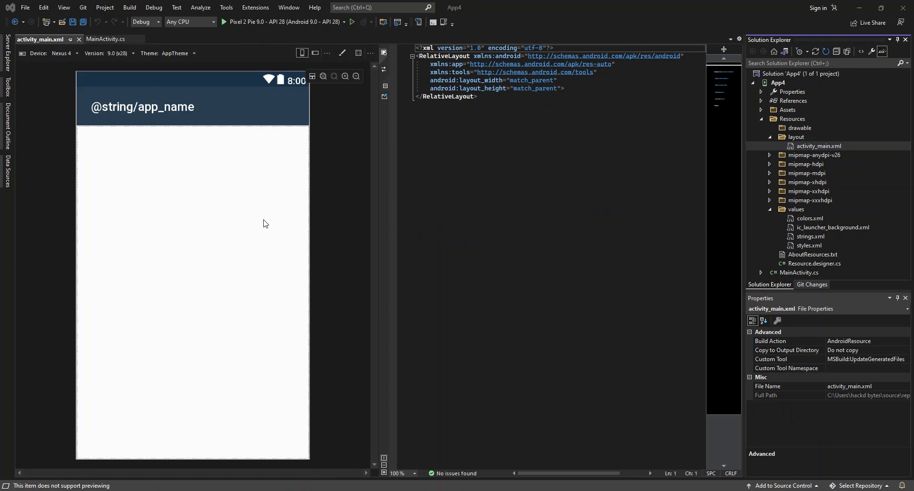
pyautogui.moveTo(272, 241)
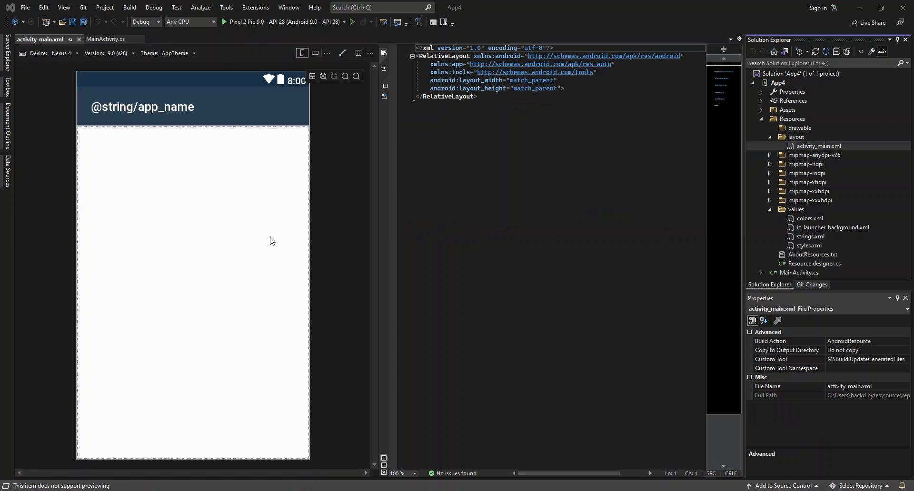
pyautogui.moveTo(275, 188)
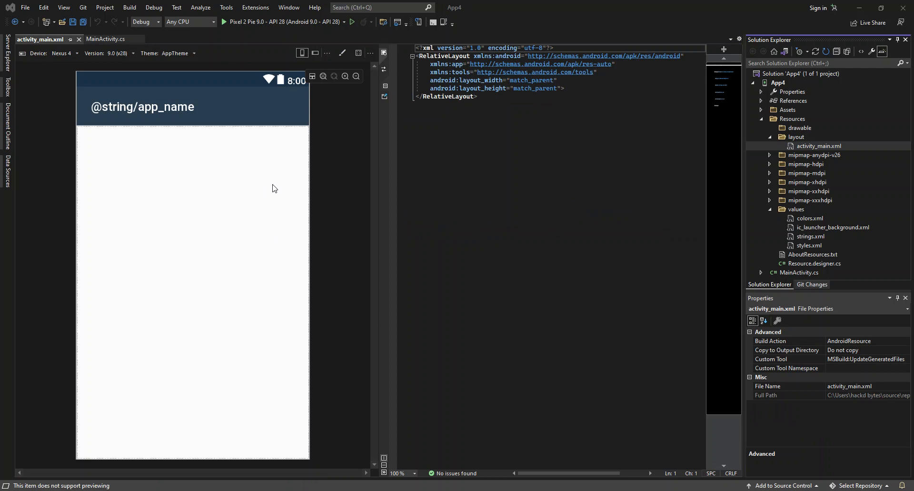
pyautogui.moveTo(333, 62)
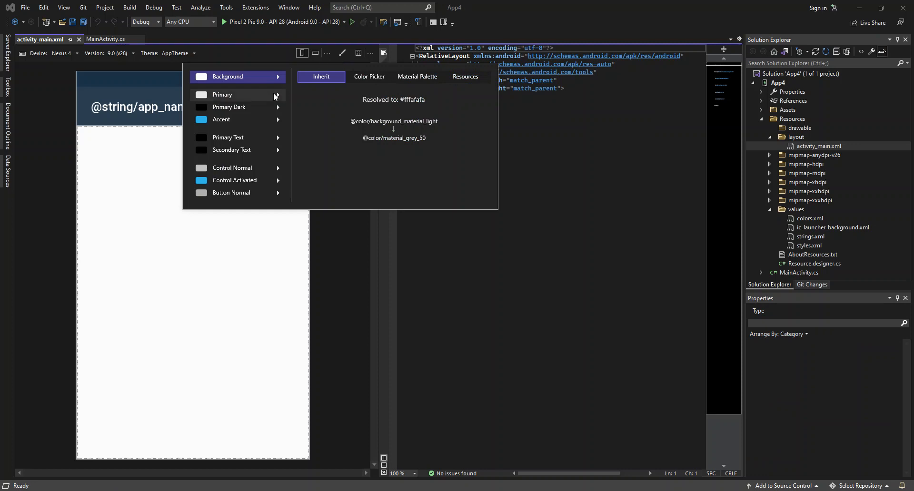
pyautogui.moveTo(110, 196)
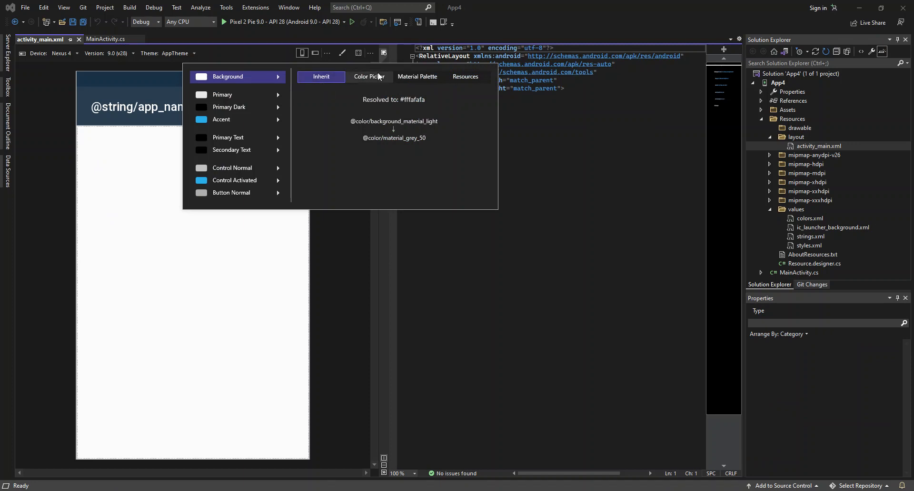
# Set the theme Background to purple via Color Picker and browse Primary Dark palette colours.
pyautogui.click(369, 77)
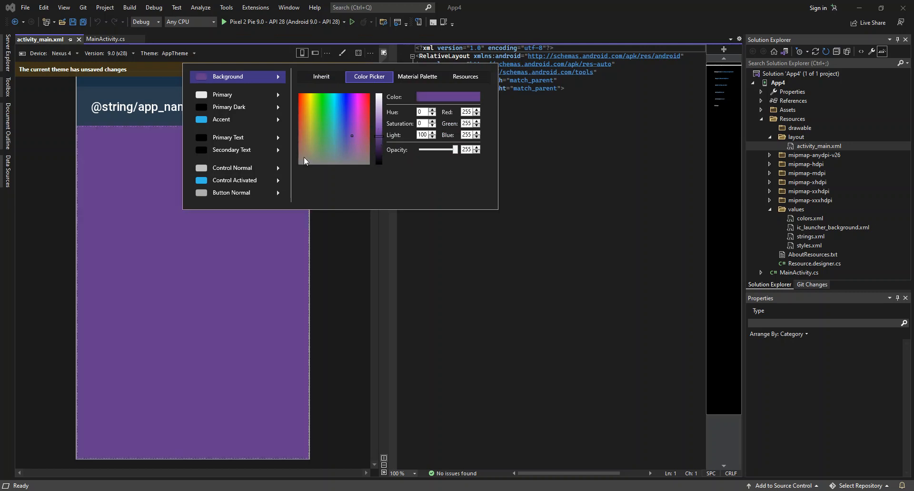
pyautogui.moveTo(320, 130)
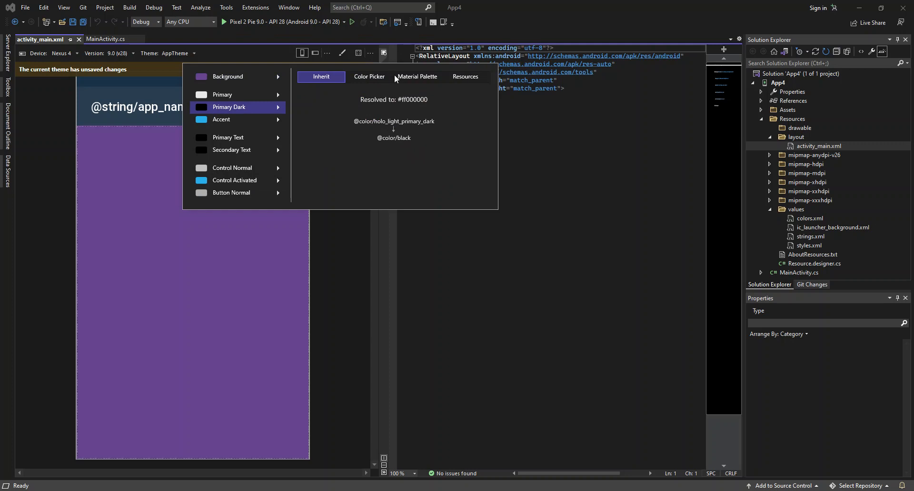
pyautogui.click(417, 77)
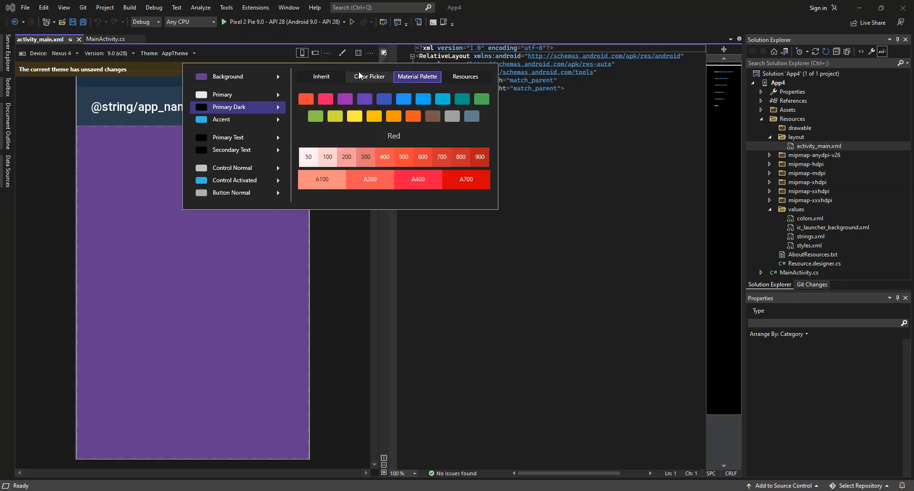
pyautogui.click(321, 77)
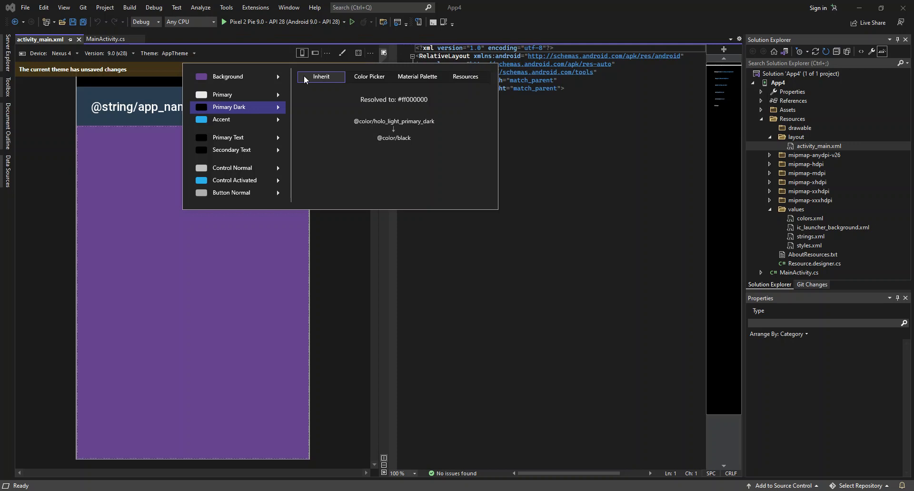
pyautogui.moveTo(299, 85)
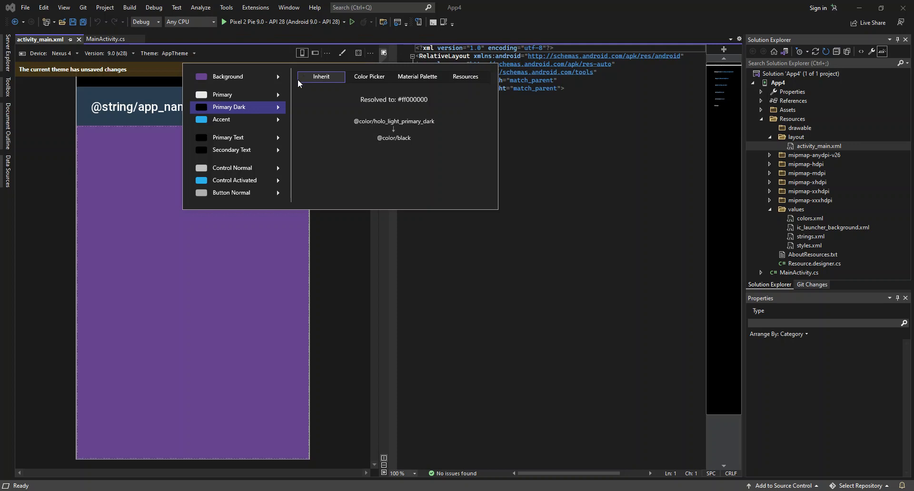